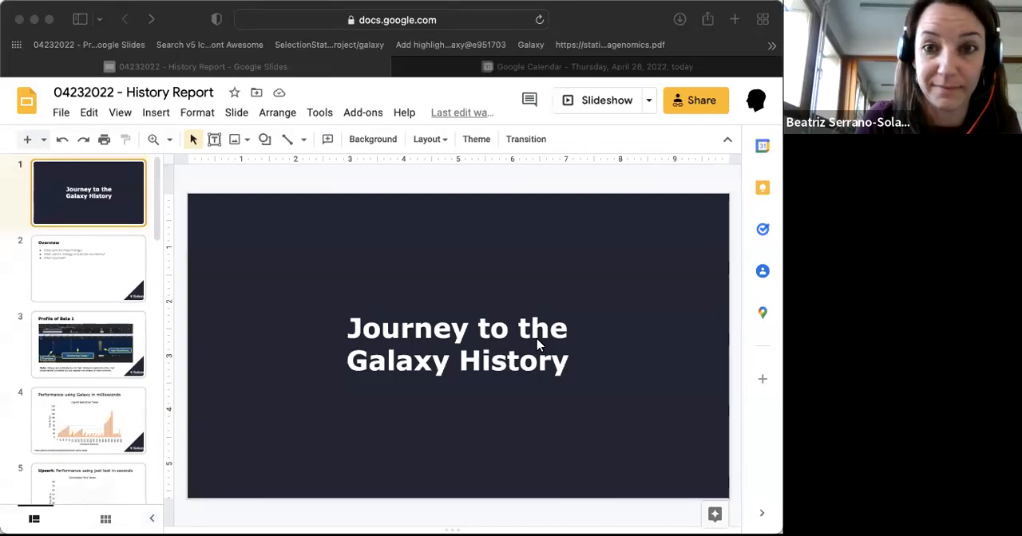
pyautogui.moveTo(616, 29)
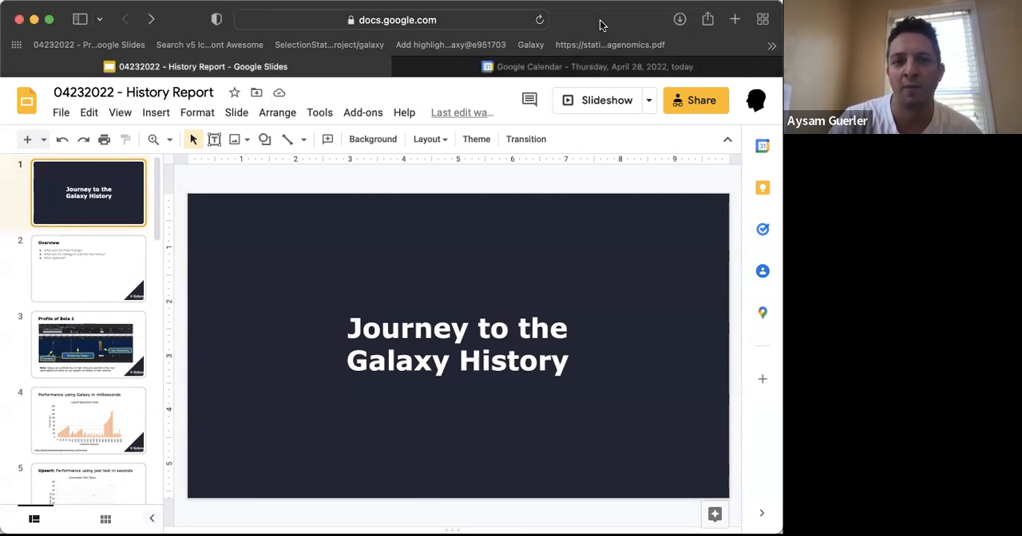
# Step: Show slide 2, the Overview with the three questions about the new history
pyautogui.click(88, 268)
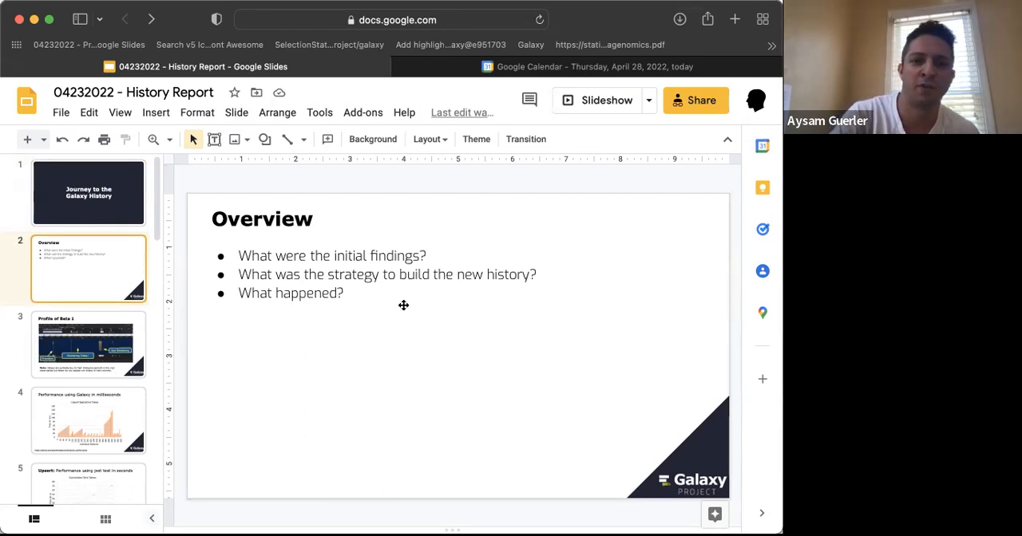
# Step: Show slide 3, Profile of Beta 1 with the annotated rendering-delay profile
pyautogui.click(88, 345)
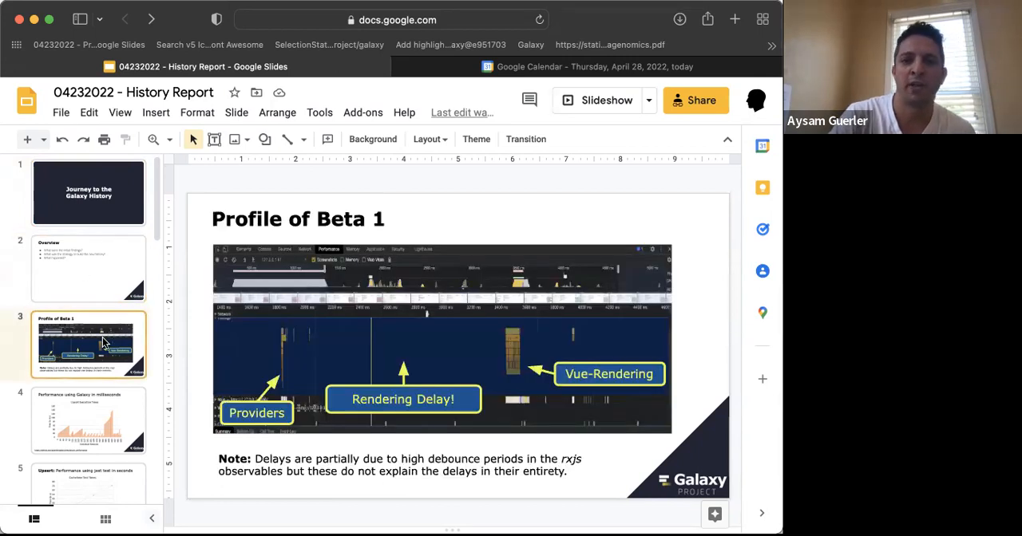
pyautogui.moveTo(435, 201)
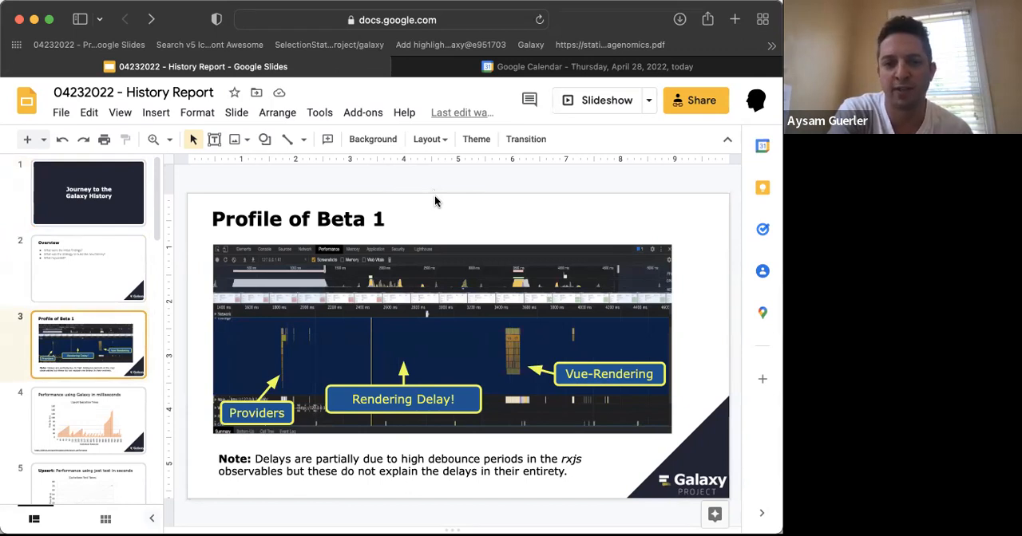
pyautogui.moveTo(294, 329)
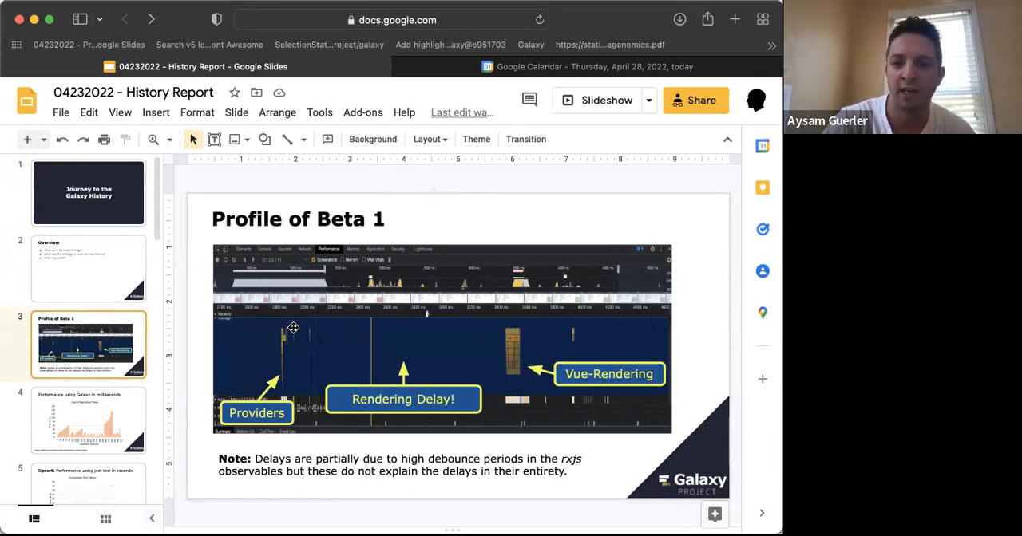
pyautogui.moveTo(277, 383)
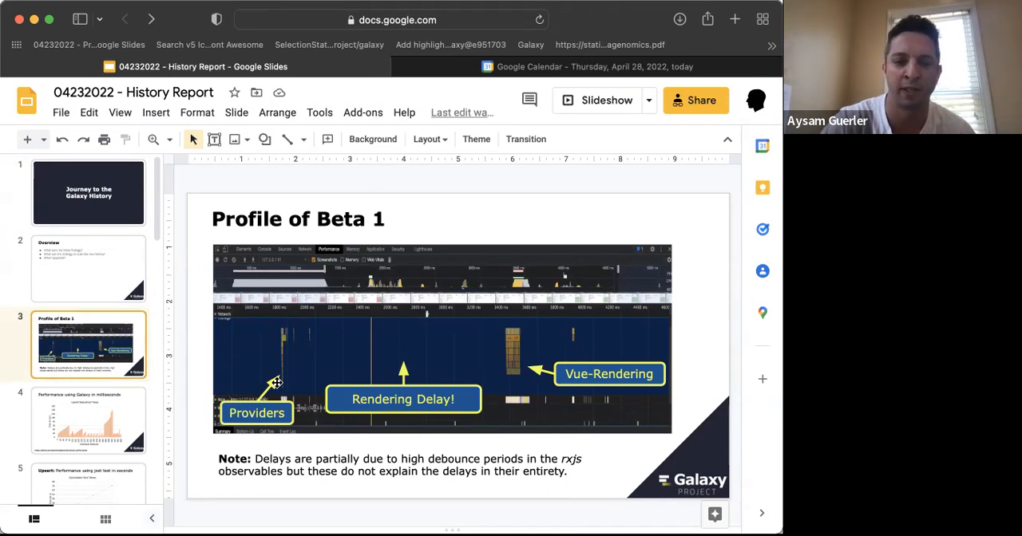
pyautogui.moveTo(284, 334)
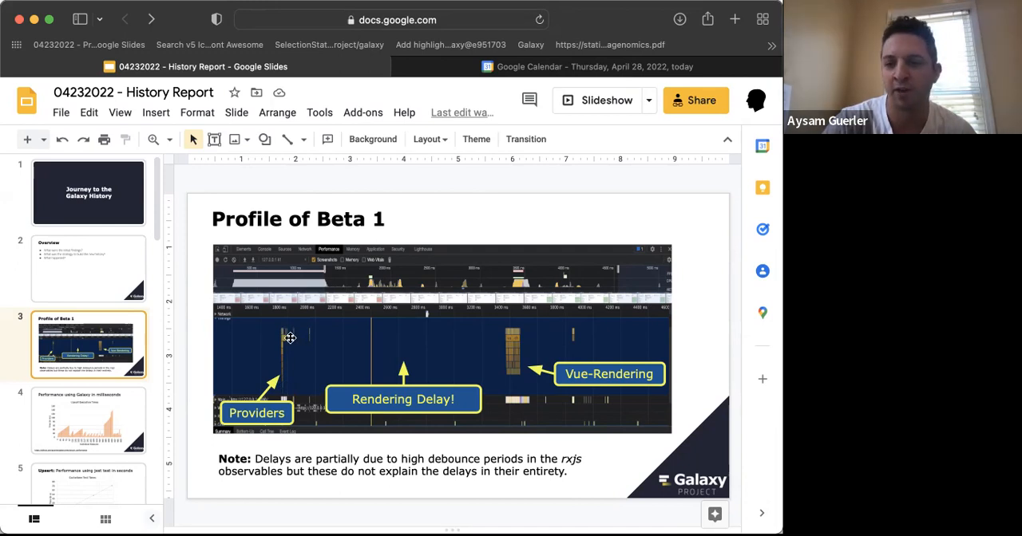
pyautogui.moveTo(279, 362)
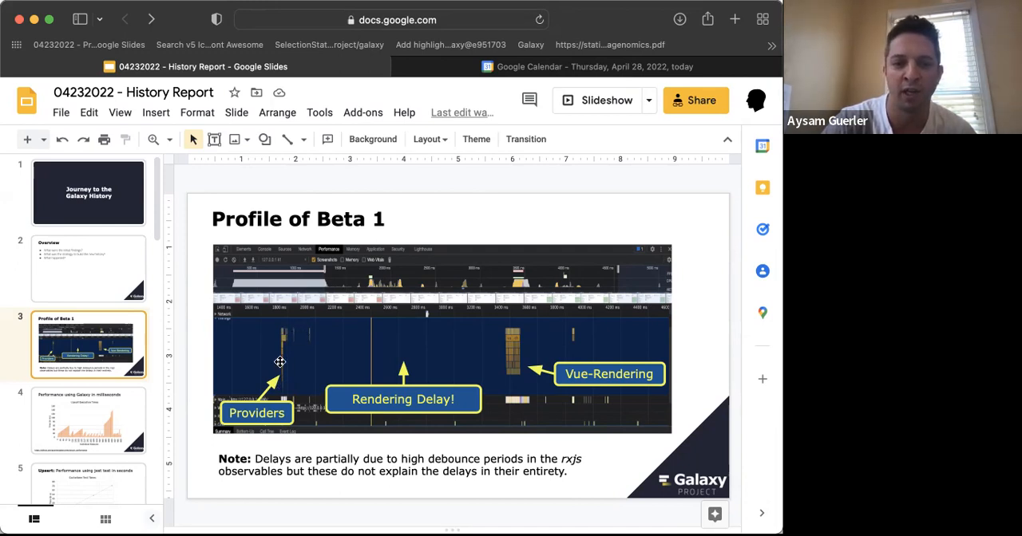
pyautogui.moveTo(279, 354)
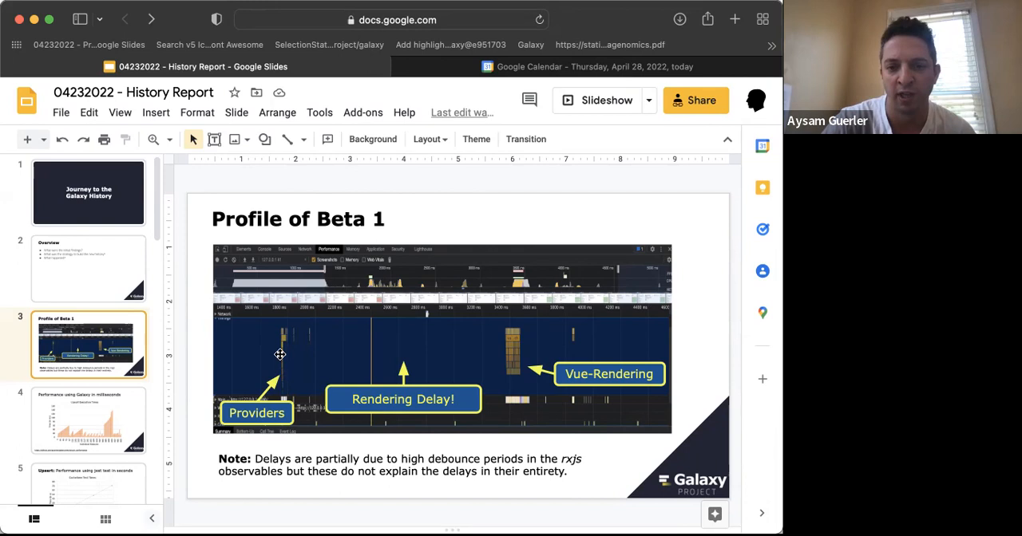
pyautogui.moveTo(335, 364)
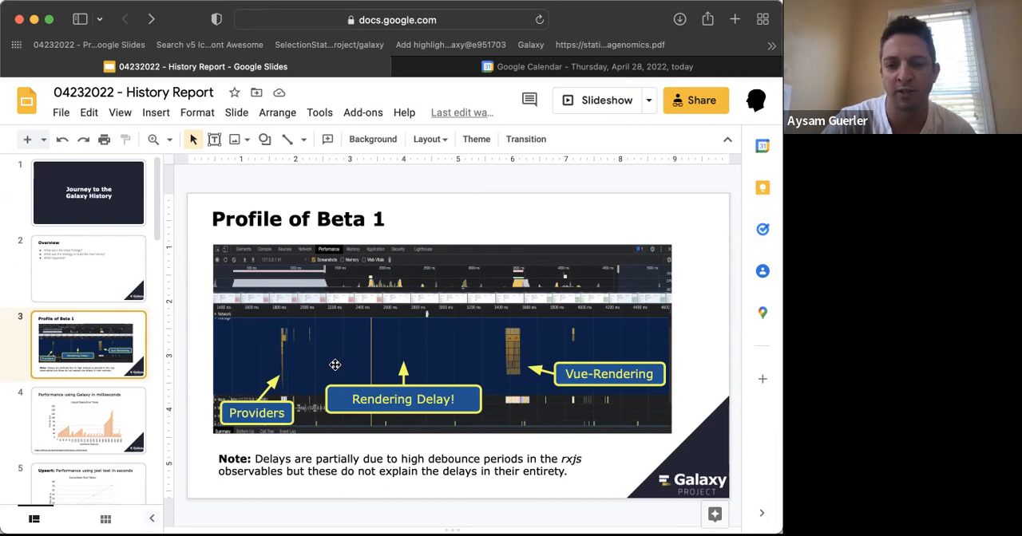
pyautogui.moveTo(343, 362)
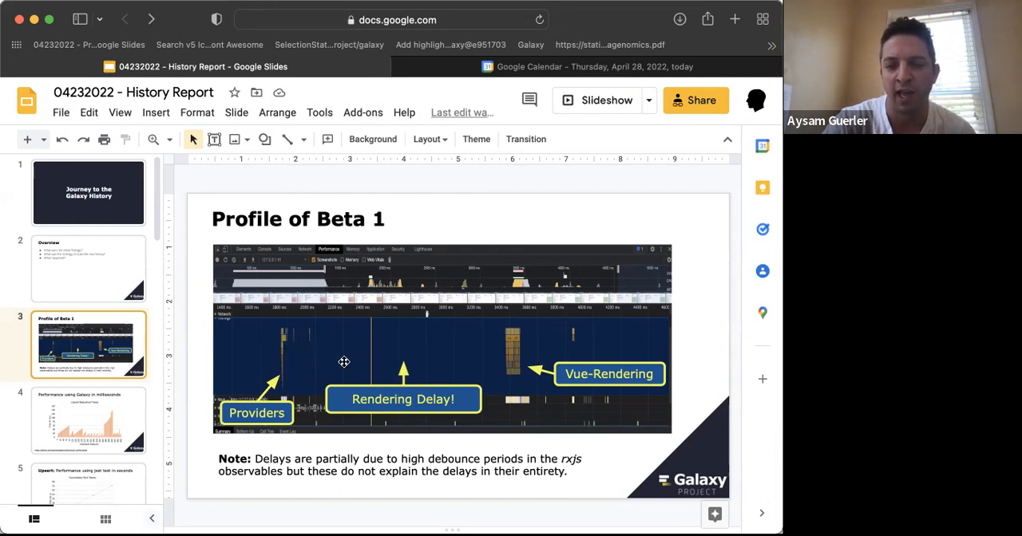
pyautogui.moveTo(469, 367)
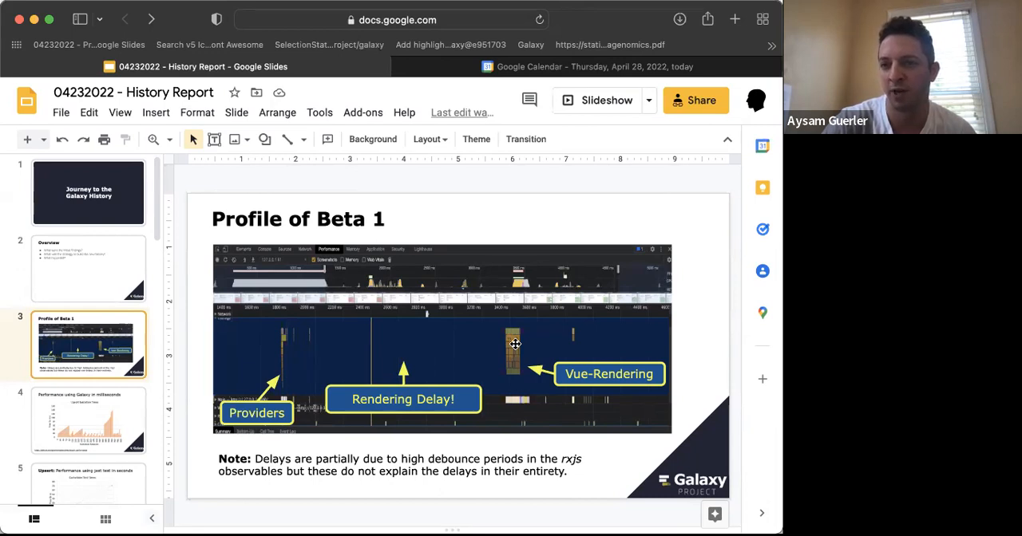
pyautogui.moveTo(508, 345)
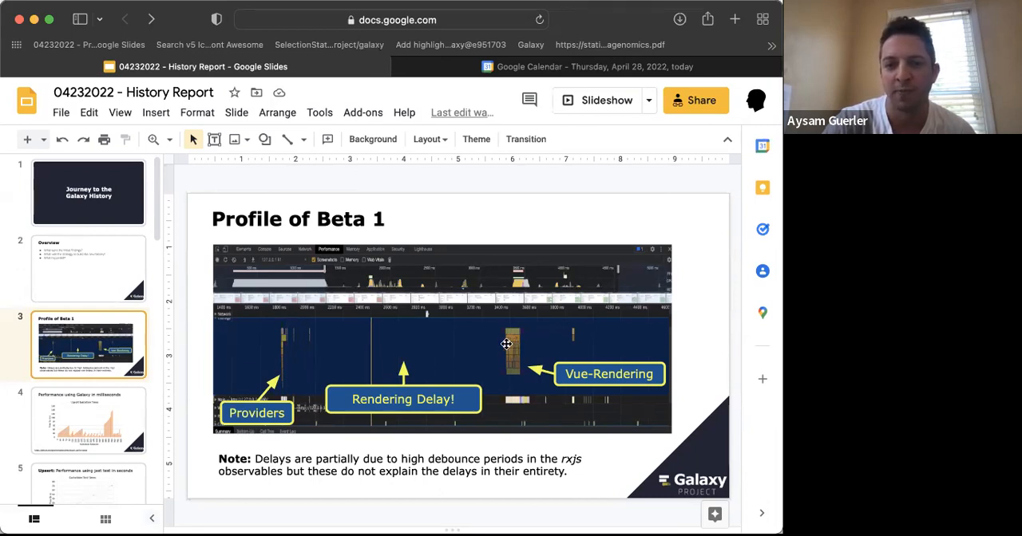
pyautogui.moveTo(354, 351)
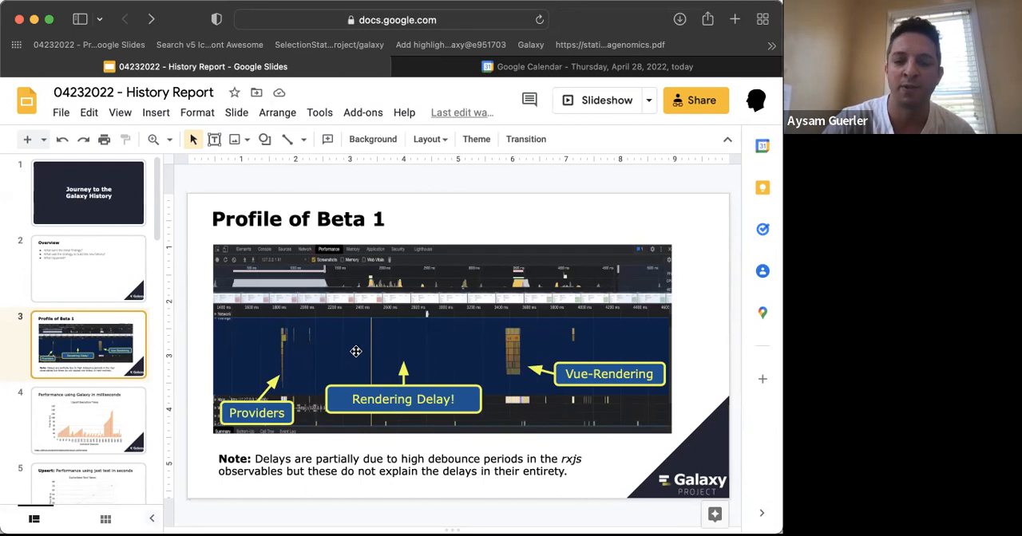
pyautogui.moveTo(459, 348)
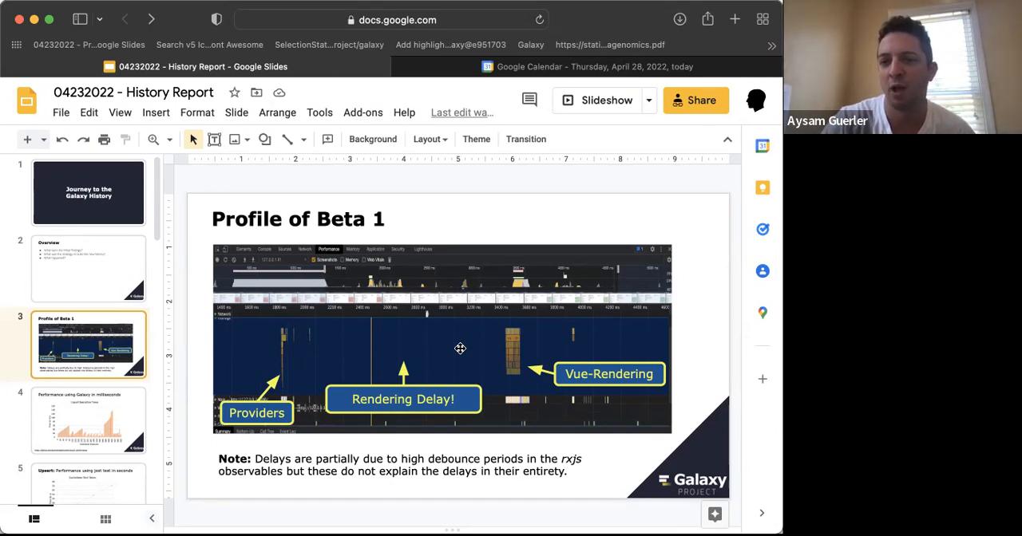
pyautogui.moveTo(498, 439)
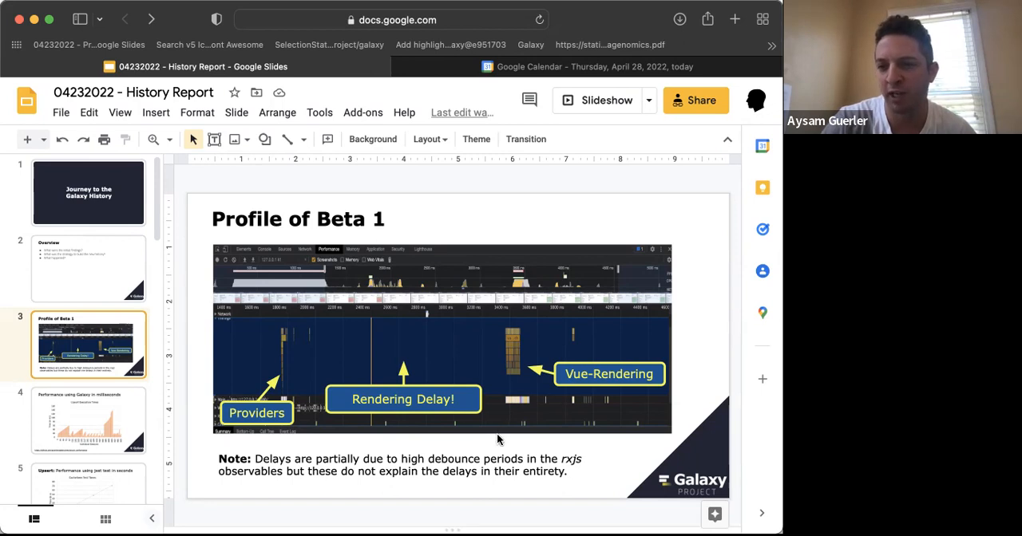
pyautogui.moveTo(329, 319)
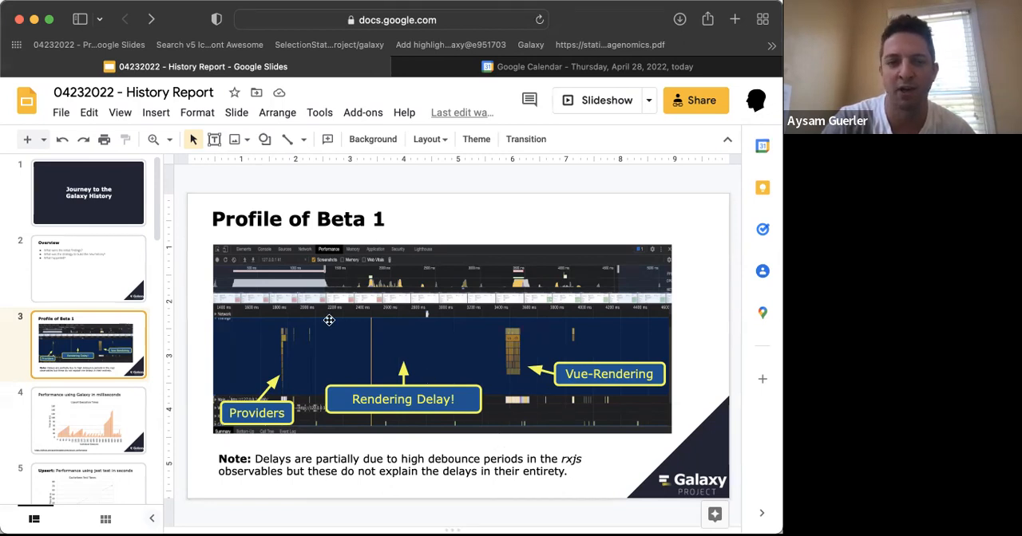
pyautogui.scroll(-3)
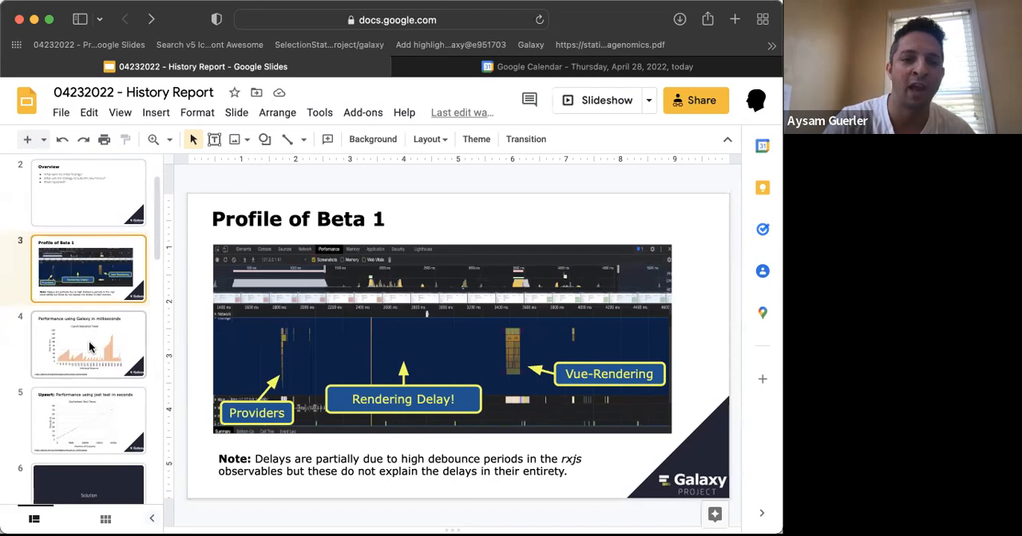
pyautogui.click(88, 345)
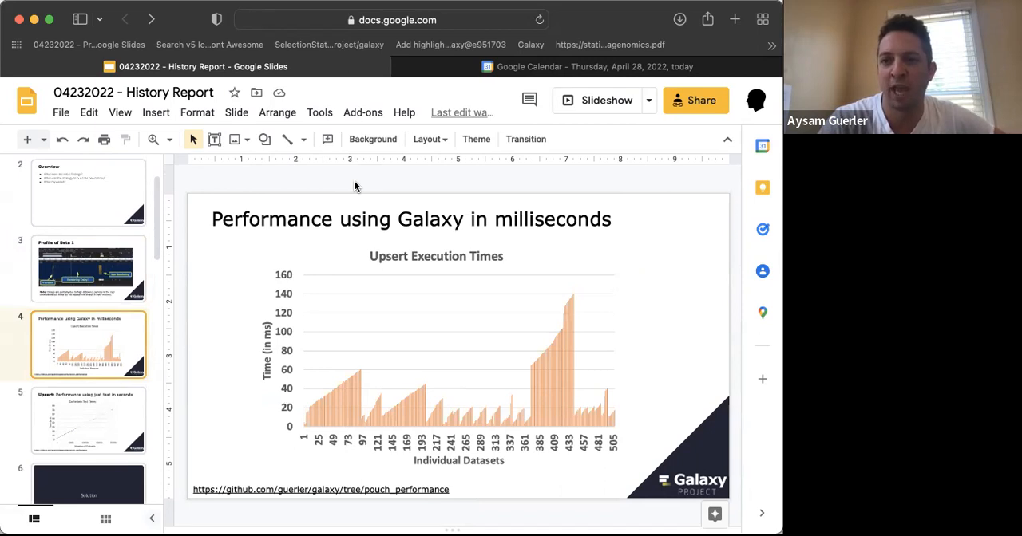
pyautogui.moveTo(422, 408)
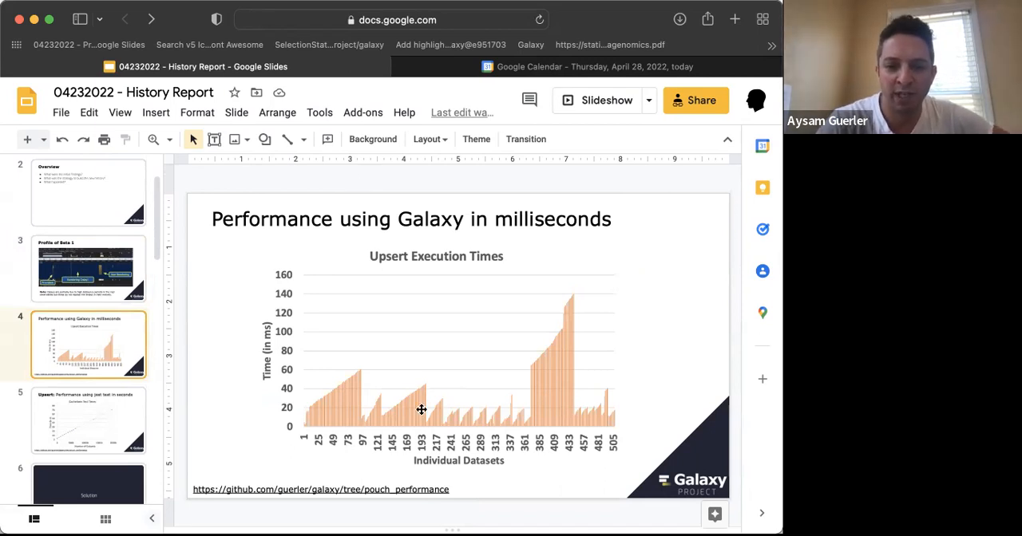
pyautogui.moveTo(476, 450)
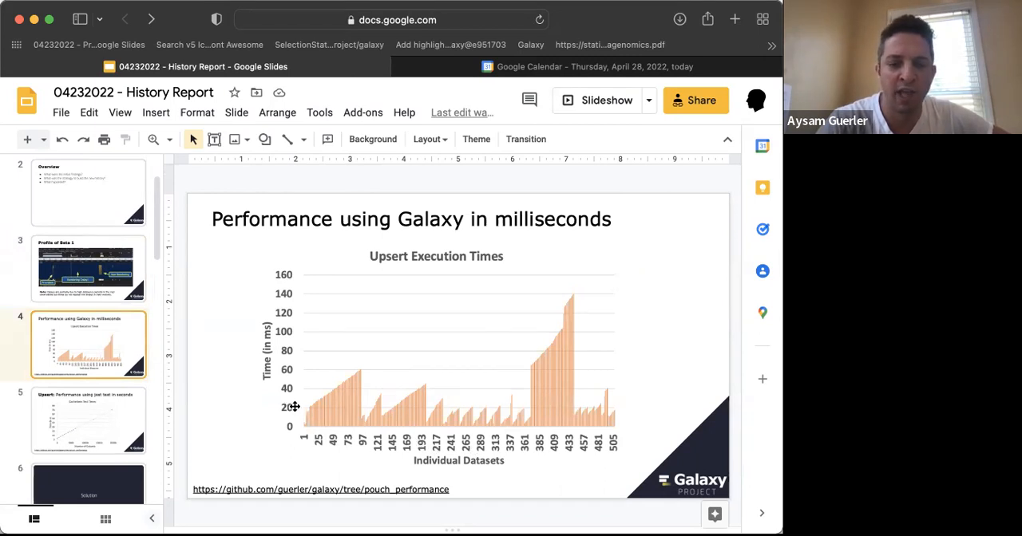
pyautogui.moveTo(284, 286)
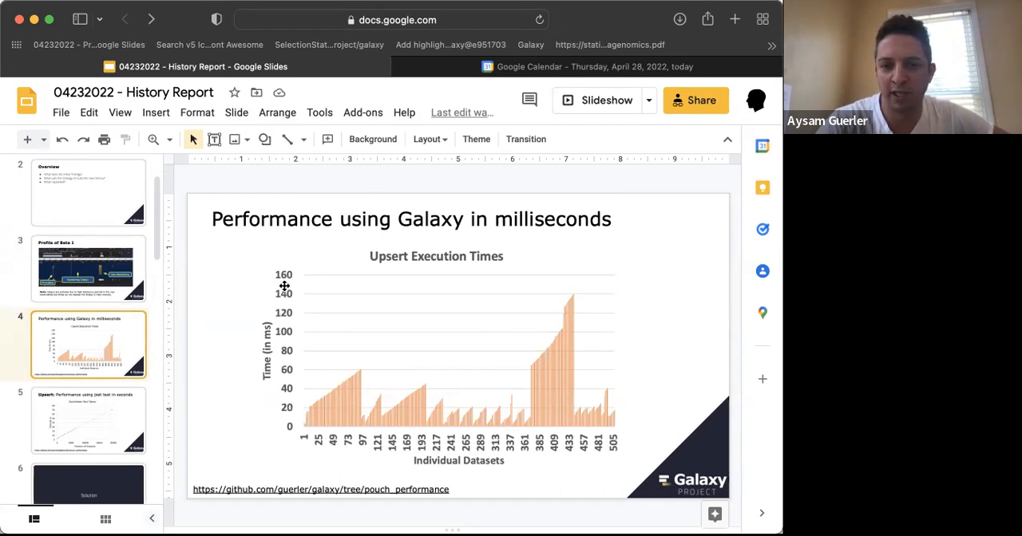
pyautogui.moveTo(316, 402)
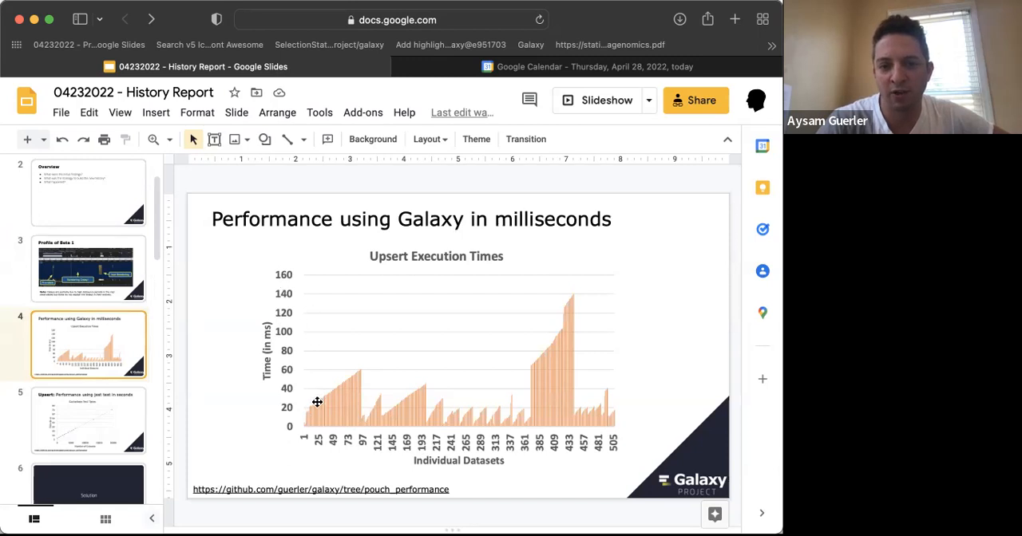
pyautogui.moveTo(342, 384)
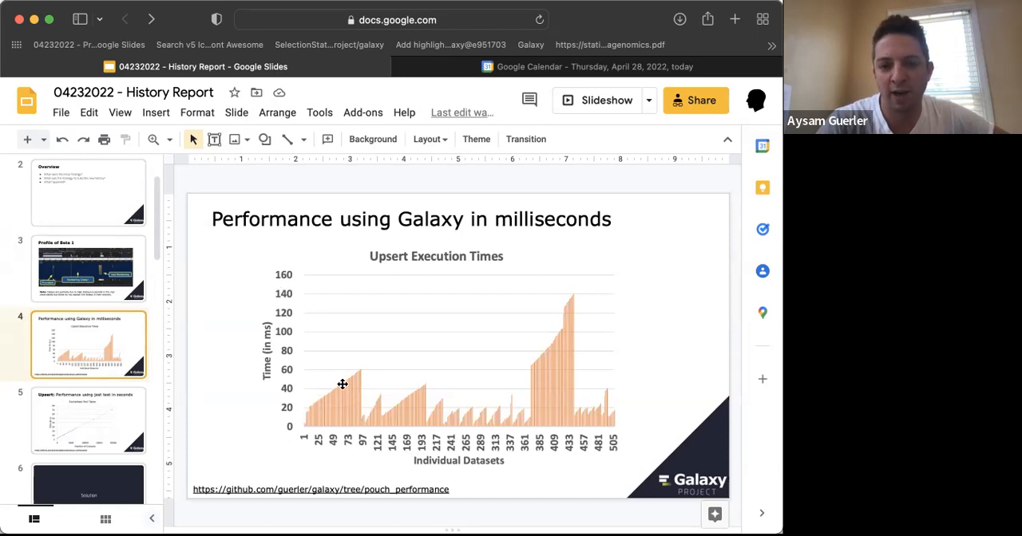
pyautogui.moveTo(355, 374)
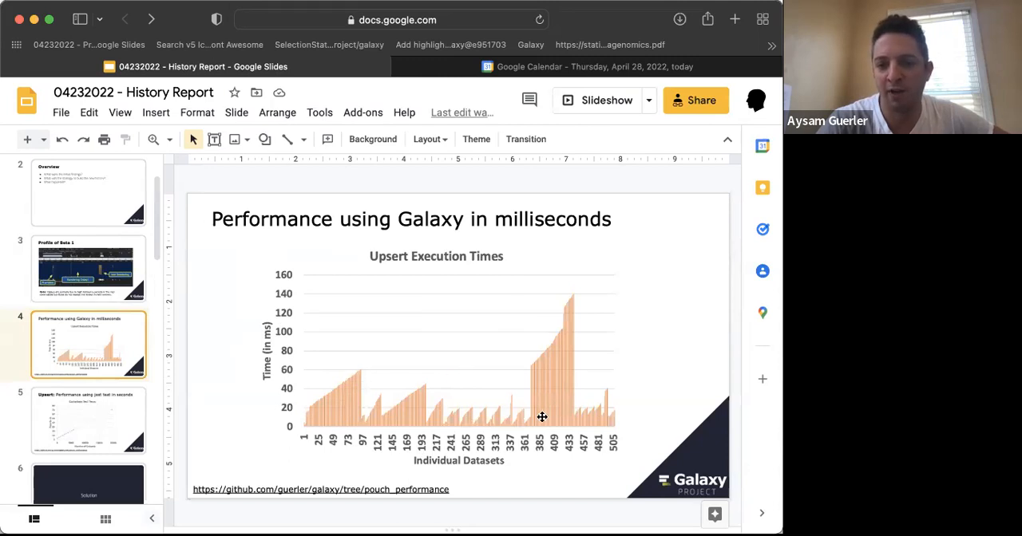
pyautogui.moveTo(217, 332)
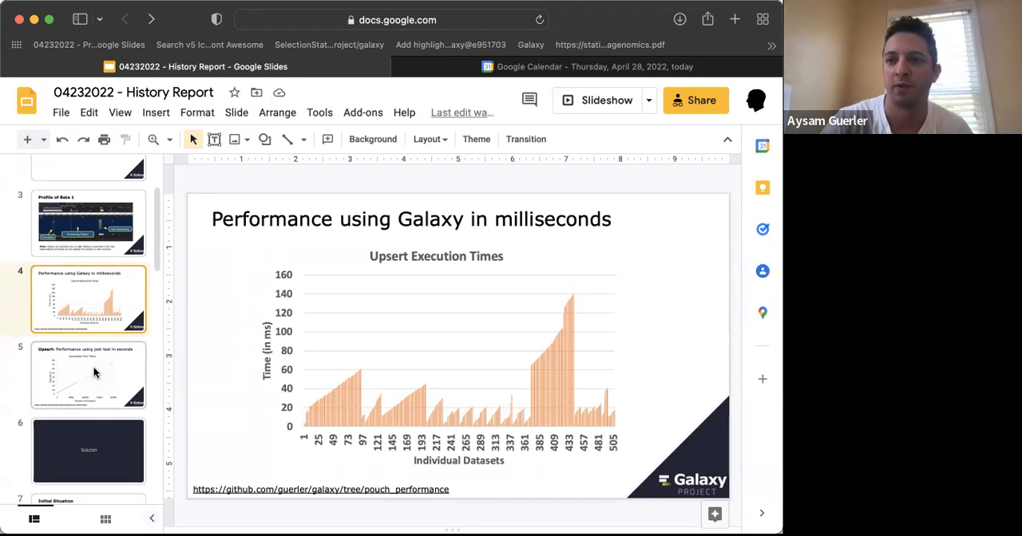
# Step: Show the jest test upsert timing chart slide, then reach the Solution section divider
pyautogui.click(88, 375)
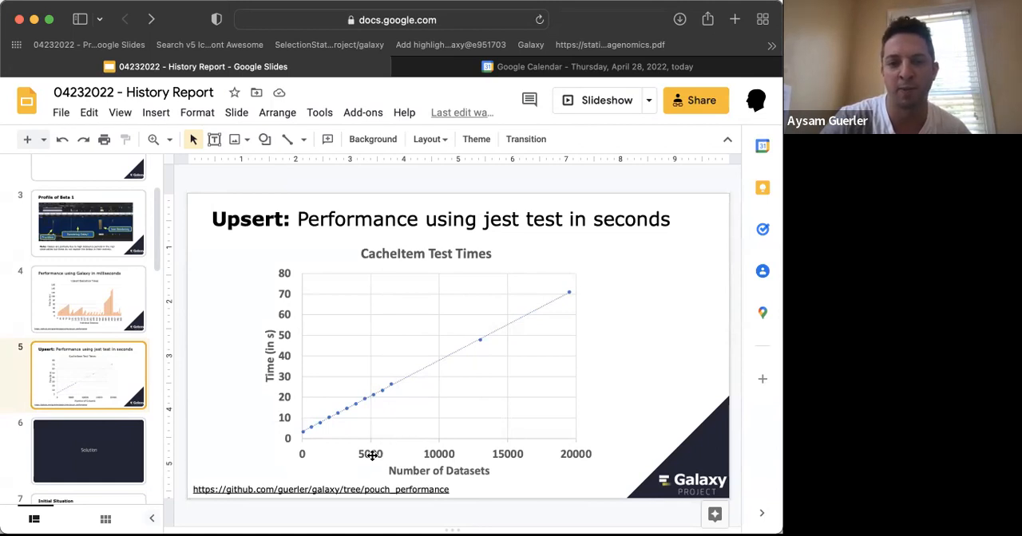
pyautogui.moveTo(367, 455)
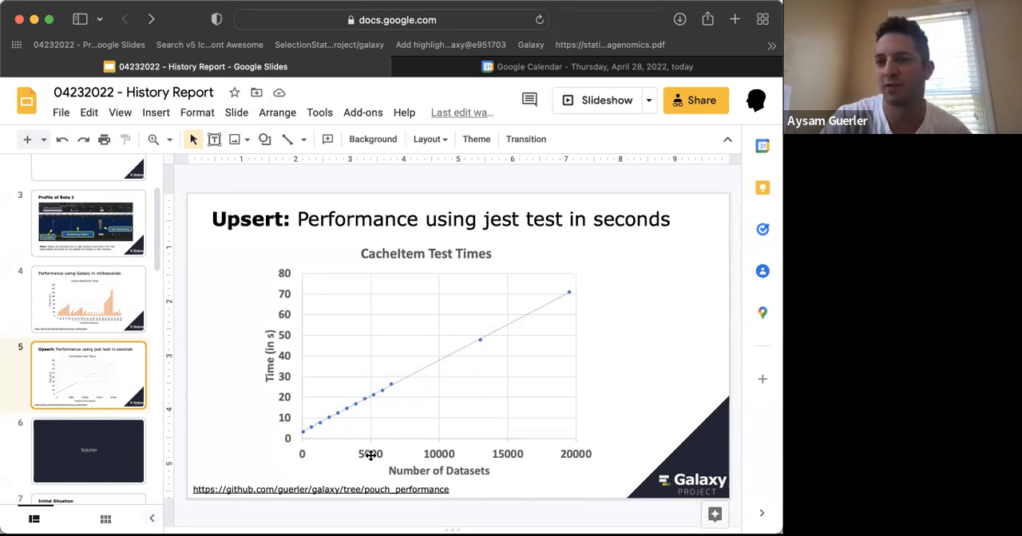
pyautogui.moveTo(348, 386)
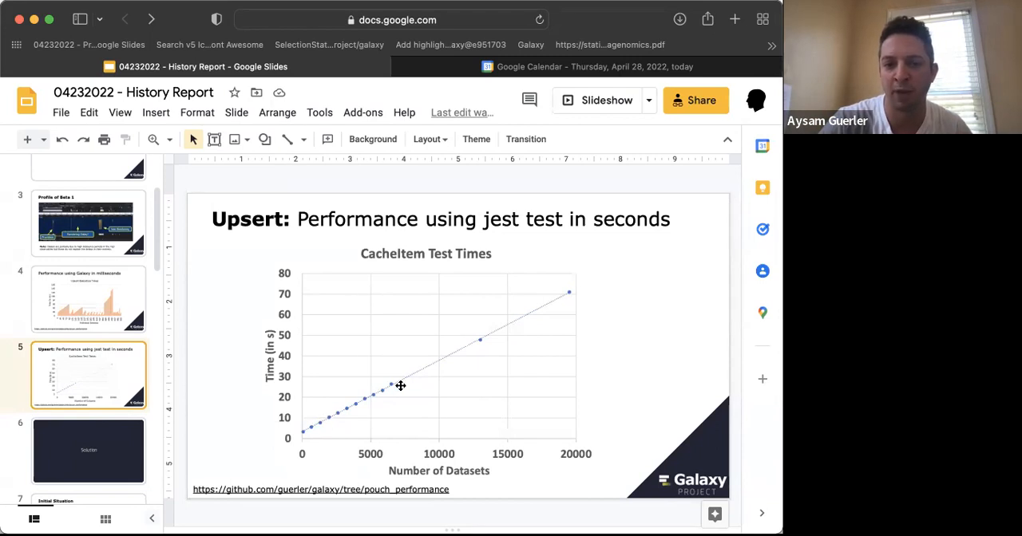
pyautogui.moveTo(290, 297)
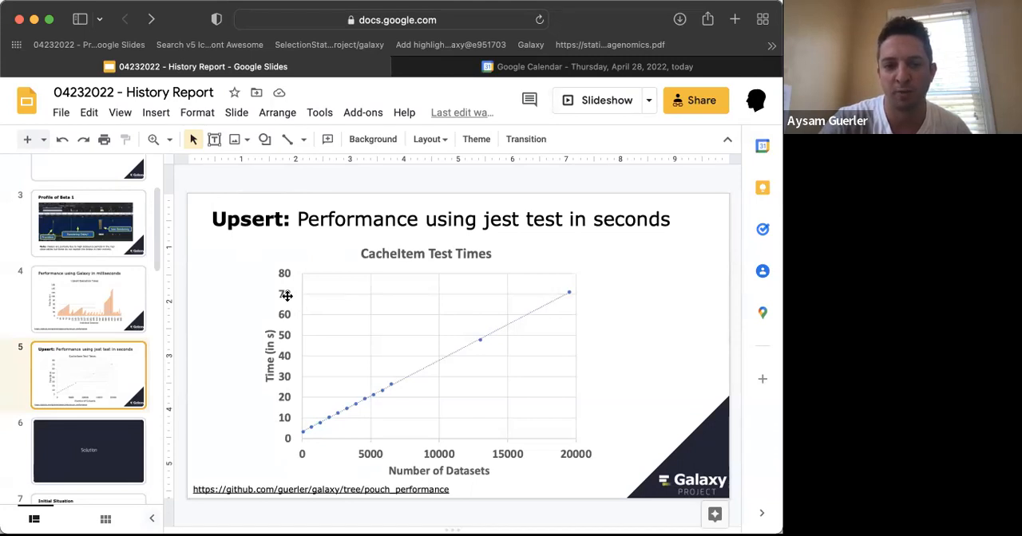
pyautogui.moveTo(577, 292)
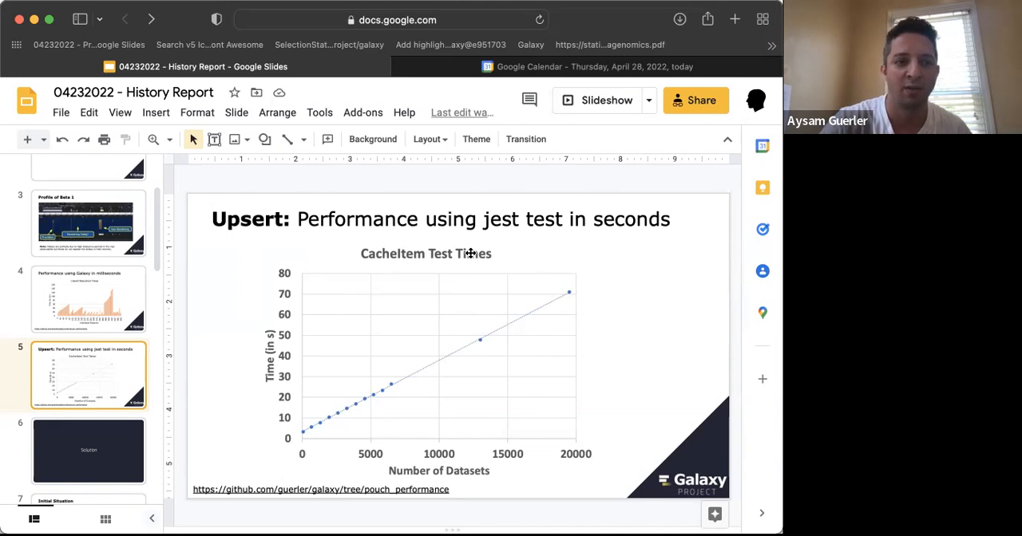
pyautogui.moveTo(15, 220)
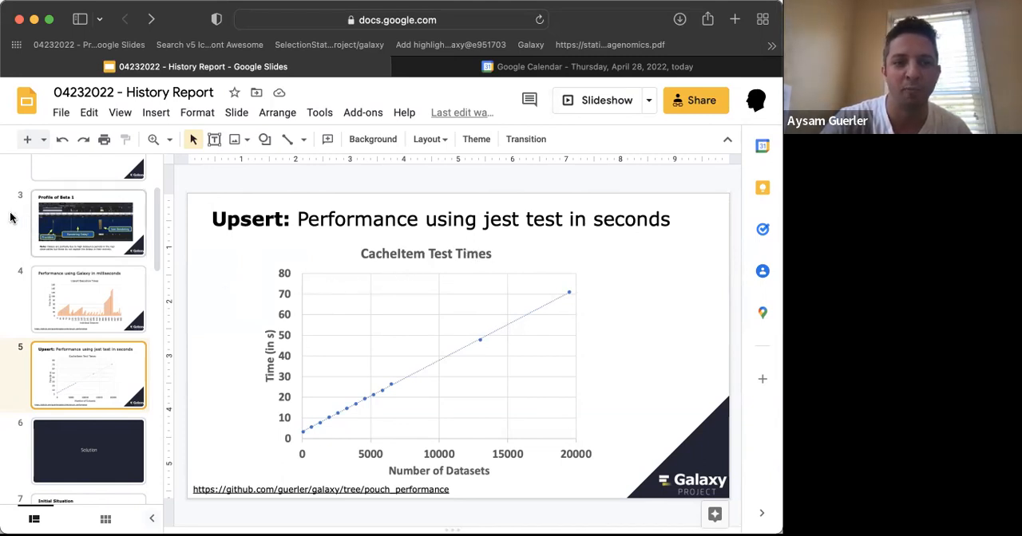
pyautogui.moveTo(313, 334)
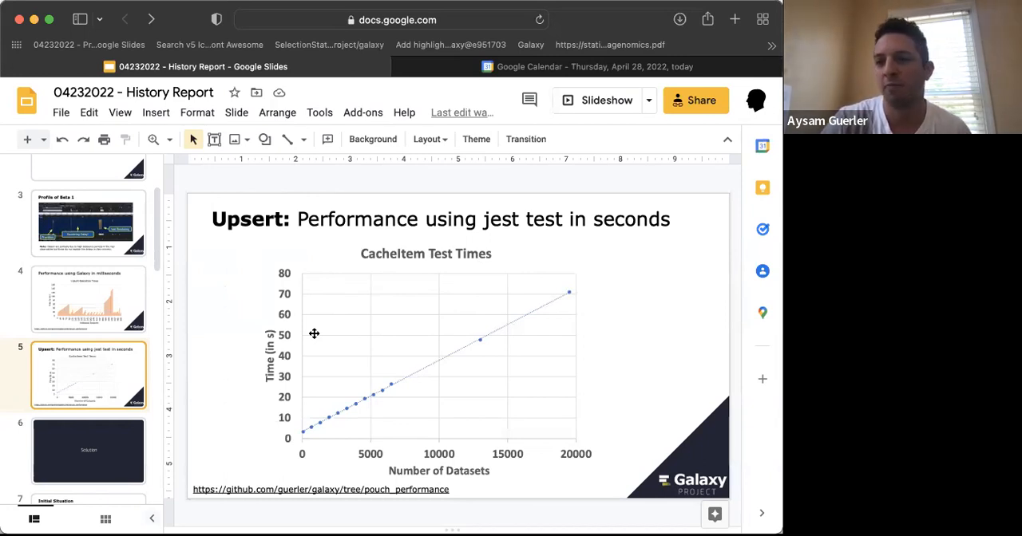
pyautogui.scroll(-3)
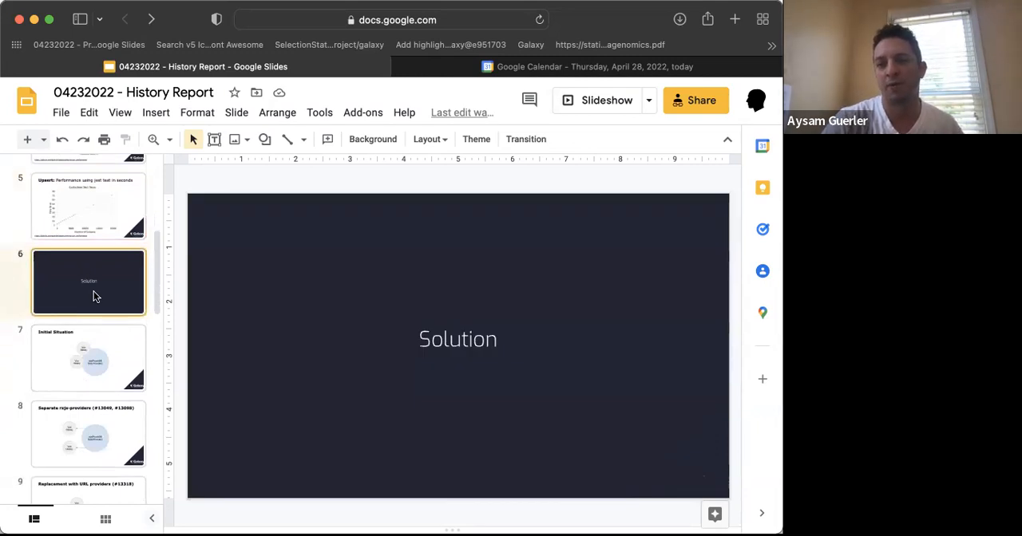
# Step: Show slide 7, Initial Situation with Vue Galaxy, Vue History and rxjs/PouchDB providers
pyautogui.click(87, 357)
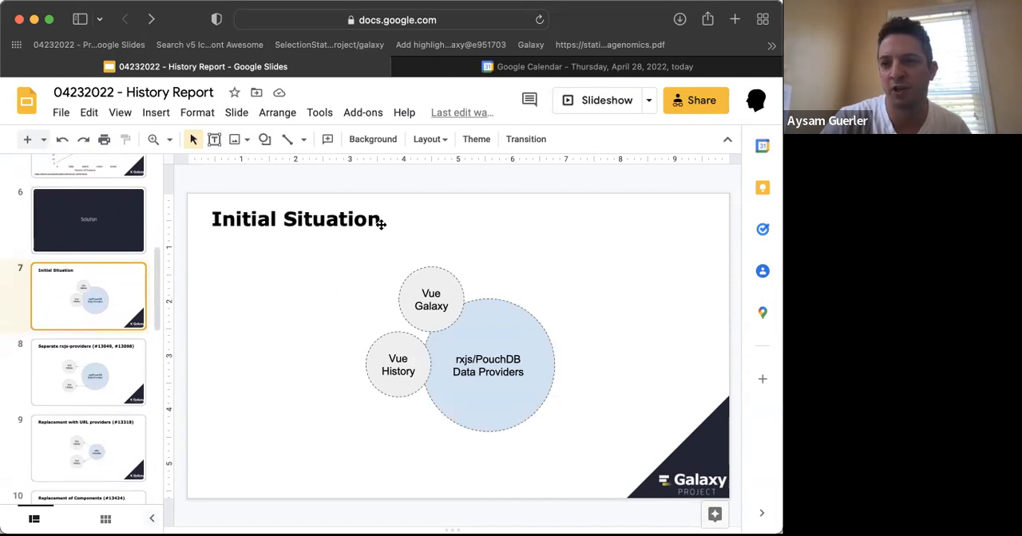
pyautogui.moveTo(406, 205)
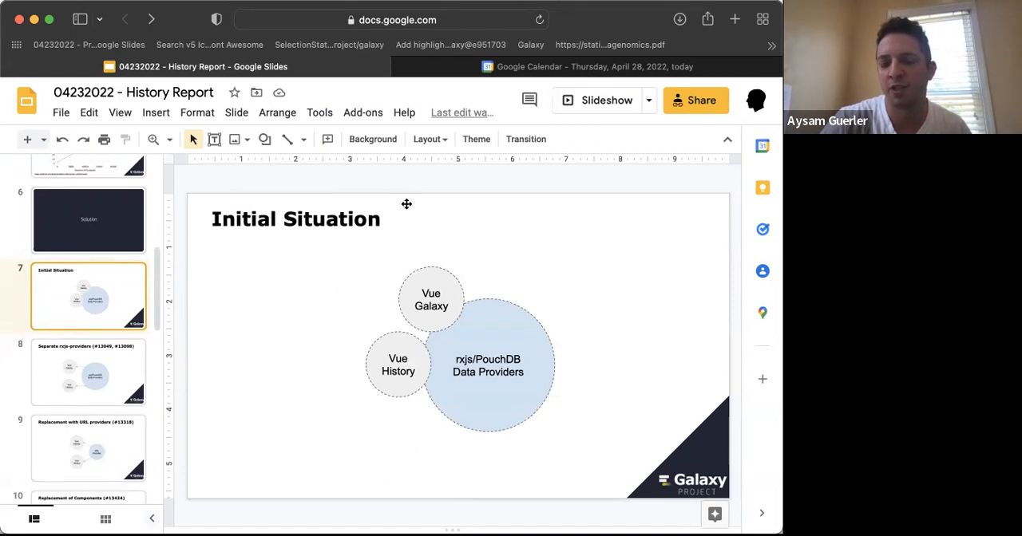
pyautogui.moveTo(469, 296)
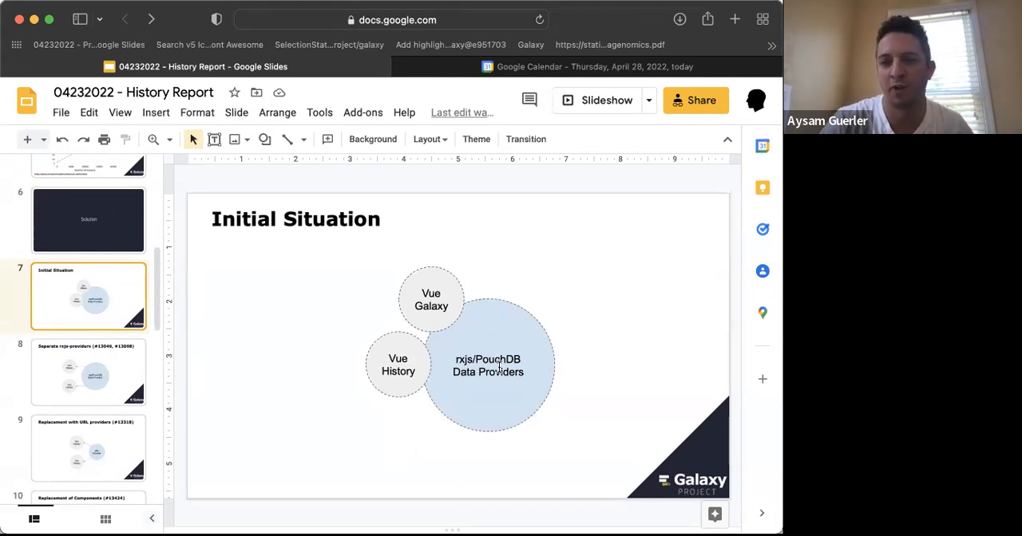
pyautogui.moveTo(532, 338)
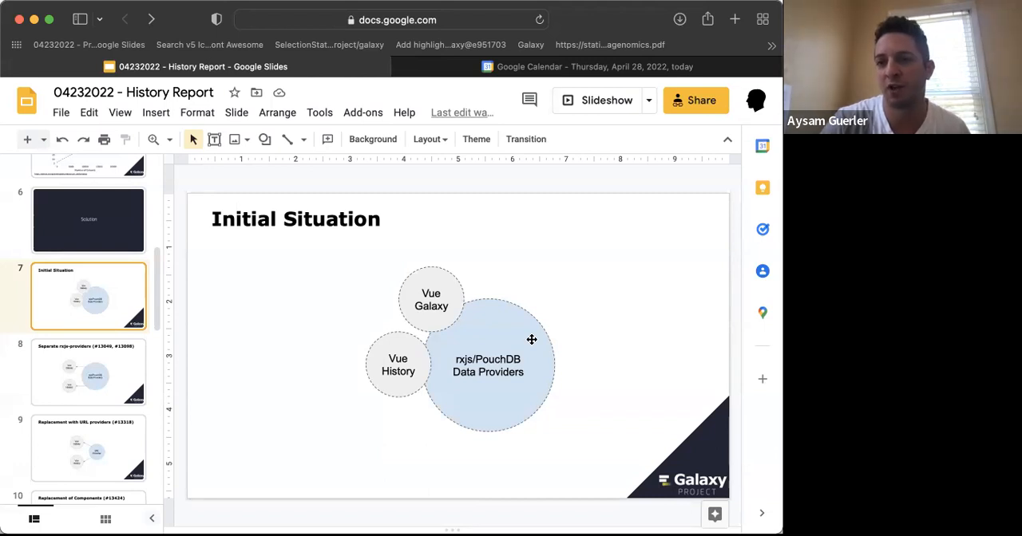
pyautogui.moveTo(106, 375)
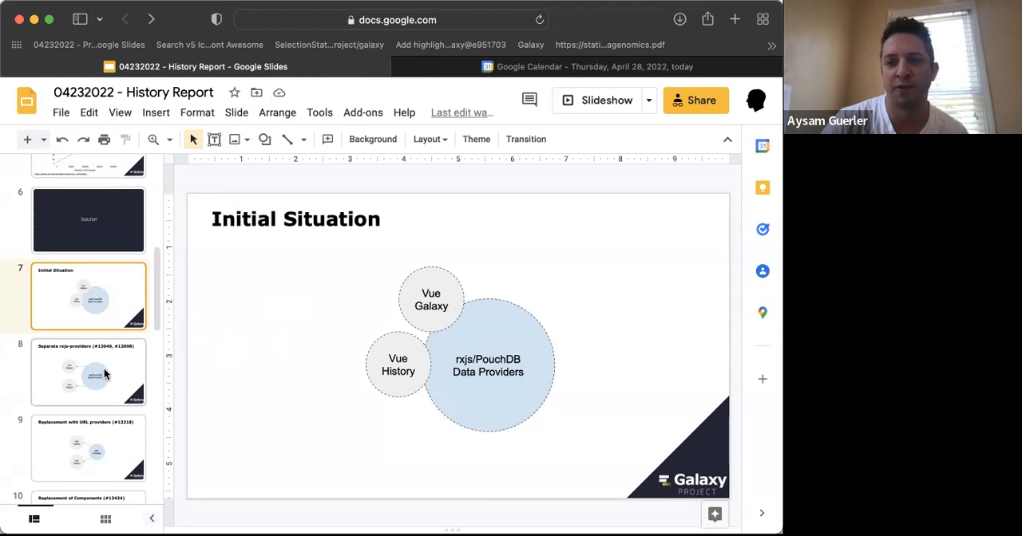
# Step: Show slide 8, Separate rxjs-providers (#13049, #13098)
pyautogui.click(89, 372)
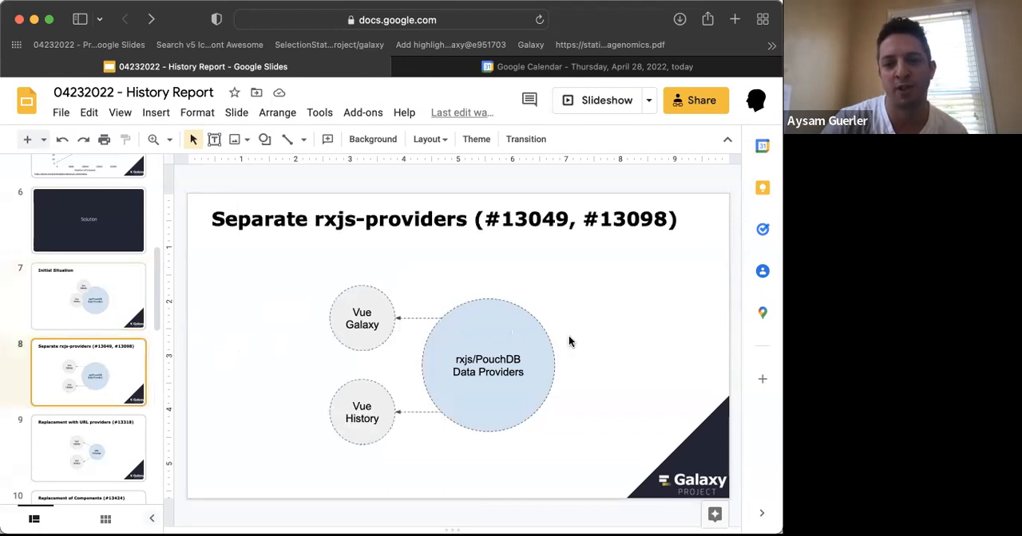
pyautogui.moveTo(582, 326)
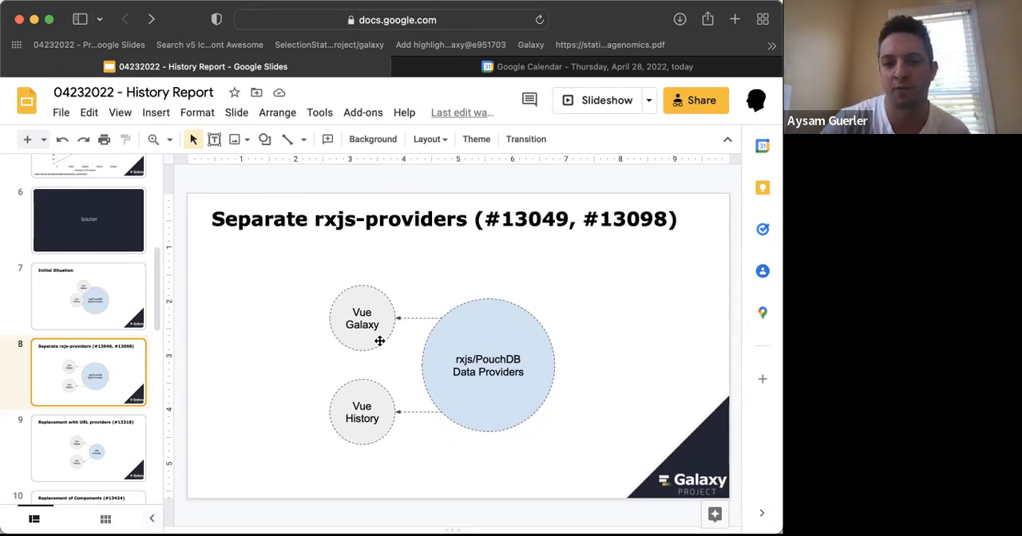
pyautogui.moveTo(367, 362)
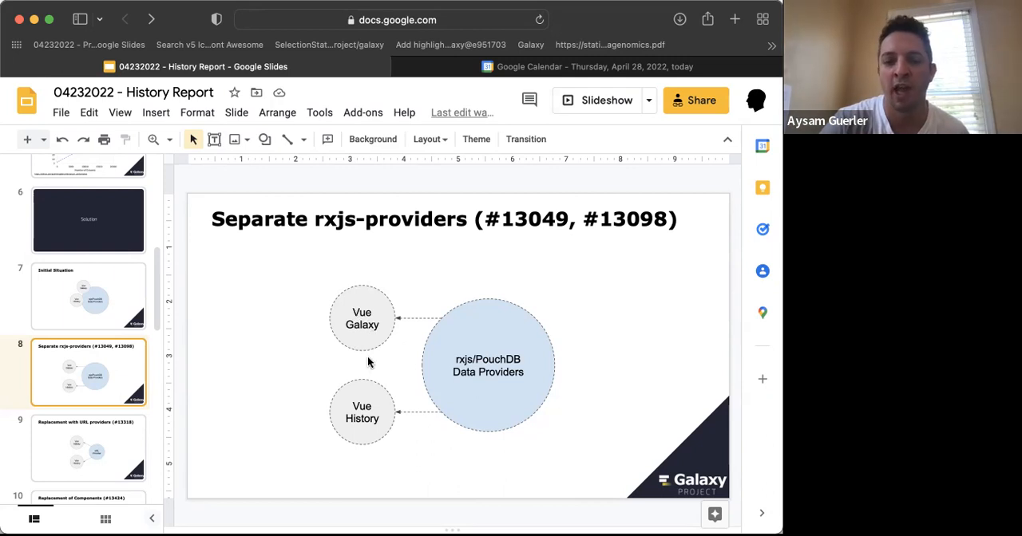
pyautogui.moveTo(393, 397)
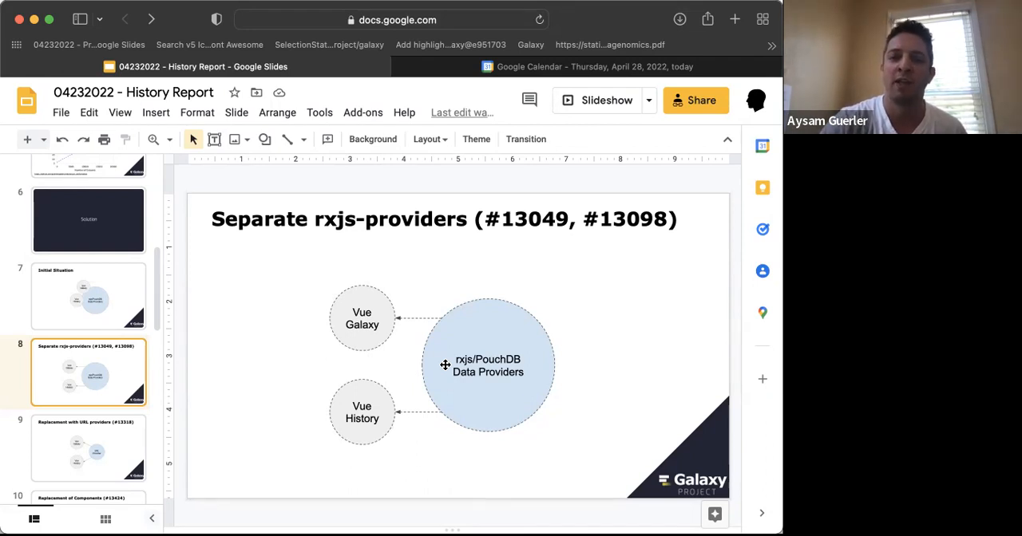
pyautogui.moveTo(464, 338)
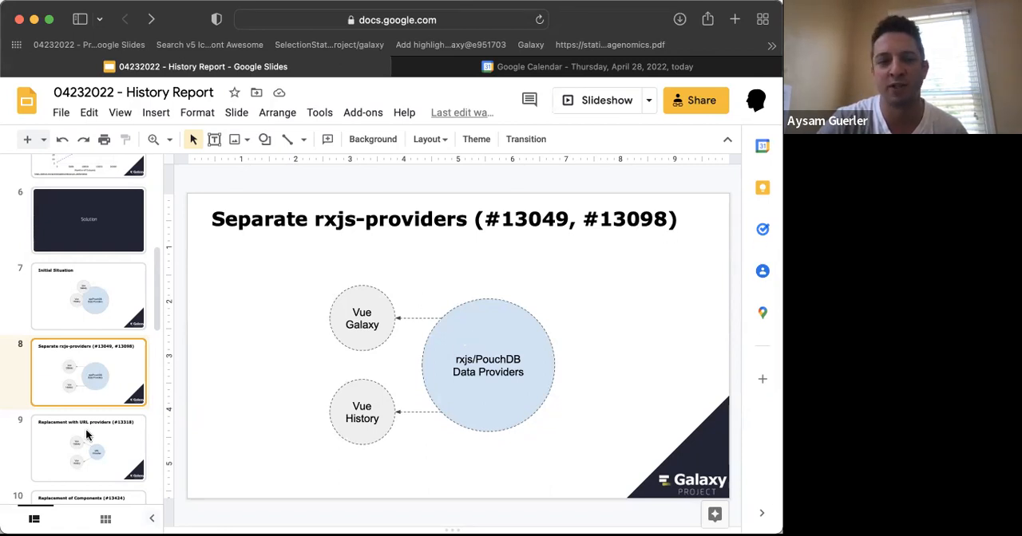
pyautogui.scroll(-3)
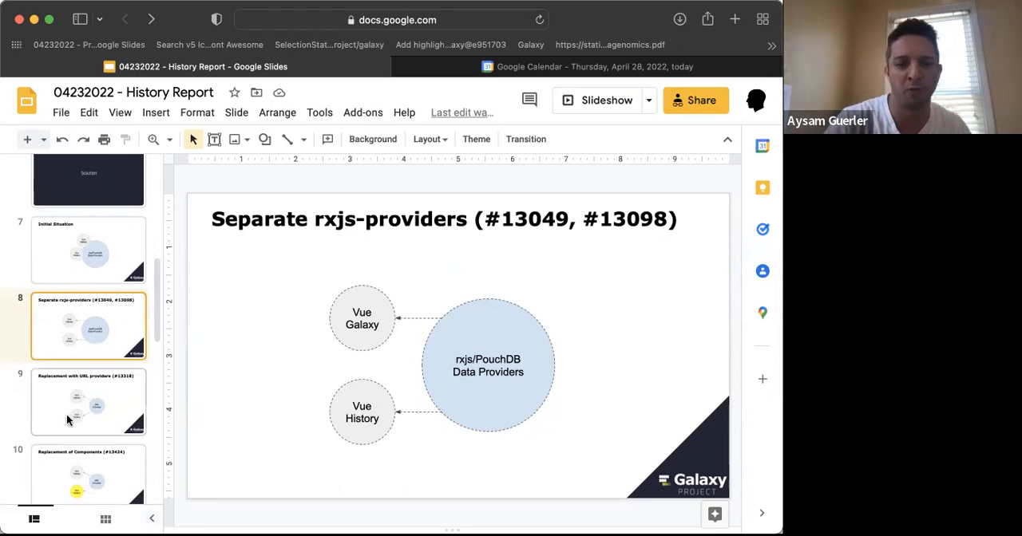
# Step: Show slide 9, Replacement with URL providers (#13318) and its URL Provider diagram
pyautogui.click(88, 402)
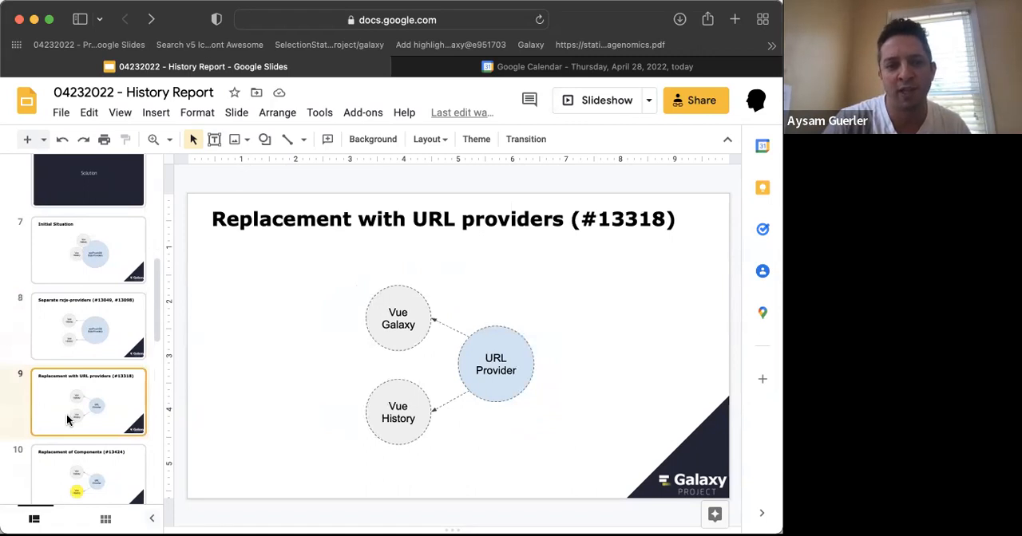
pyautogui.scroll(-3)
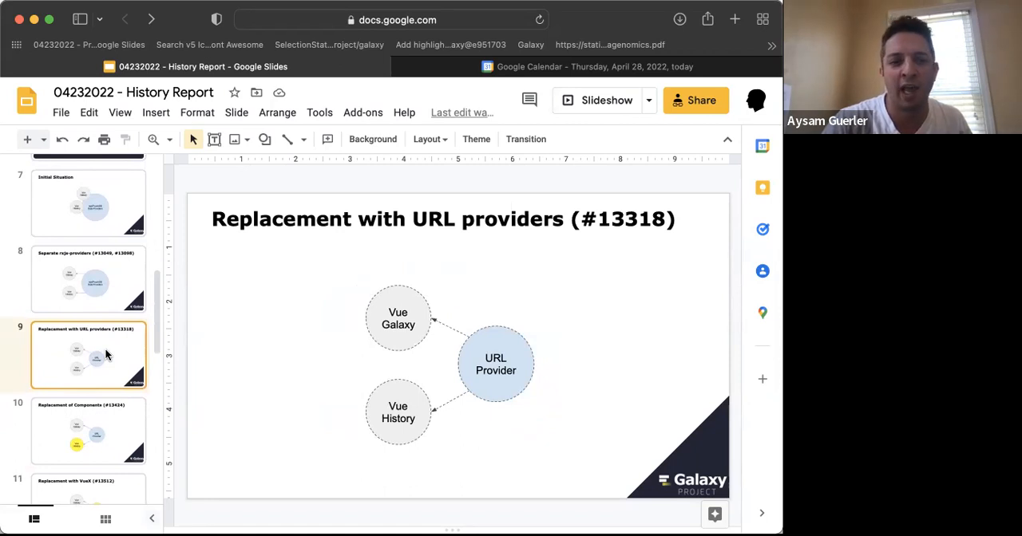
pyautogui.moveTo(69, 412)
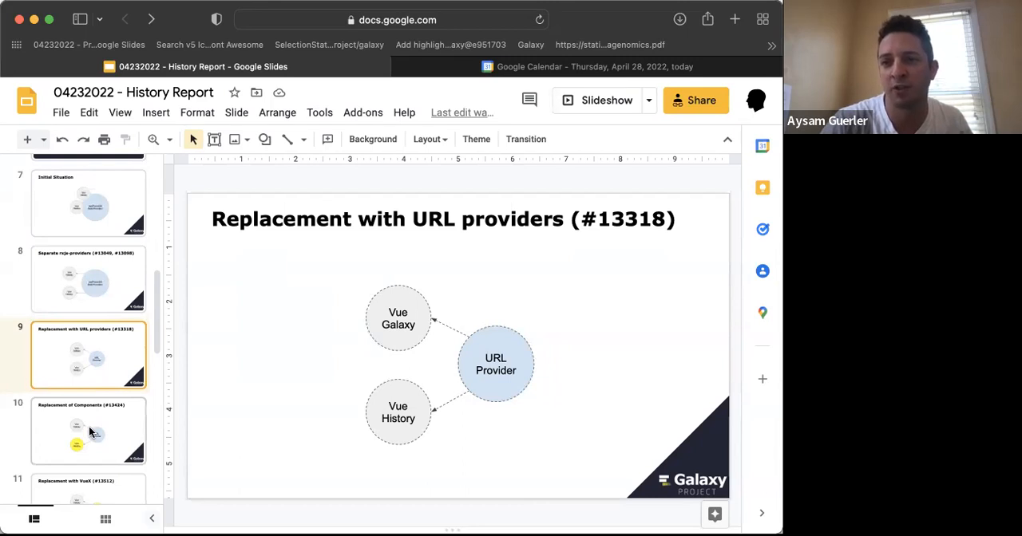
pyautogui.scroll(-3)
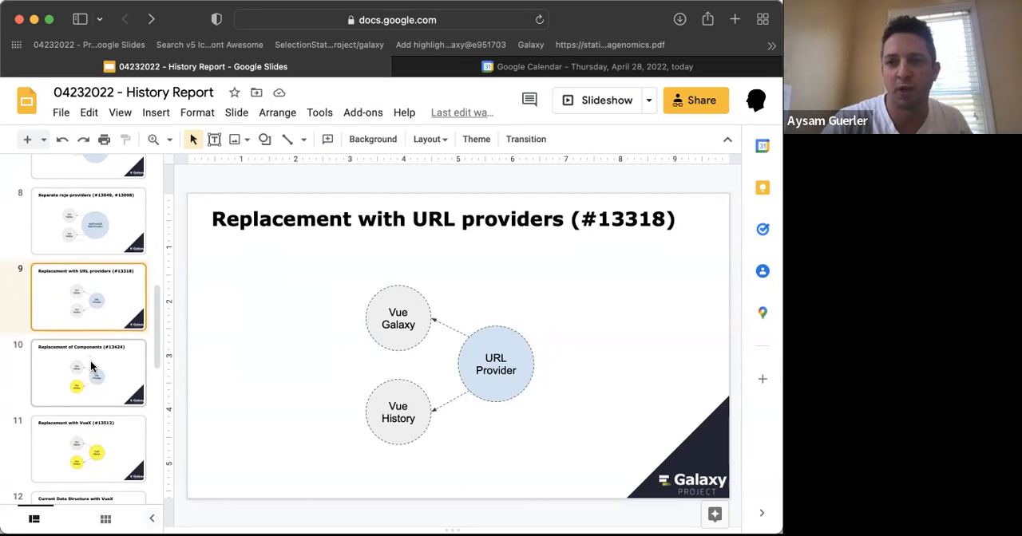
# Step: Show slide 10, Replacement of Components (#13424) with Vue History in yellow
pyautogui.click(88, 374)
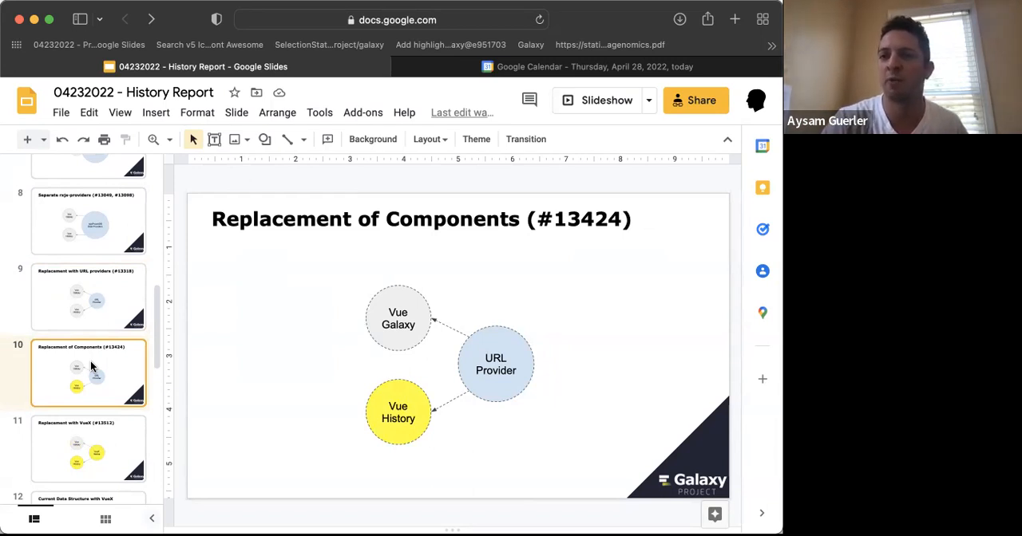
pyautogui.scroll(-3)
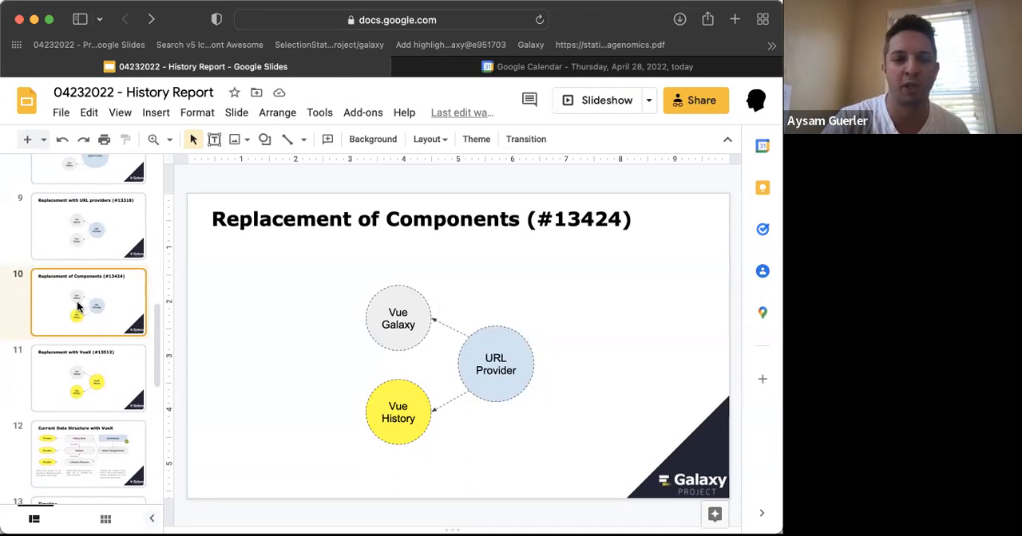
pyautogui.moveTo(96, 375)
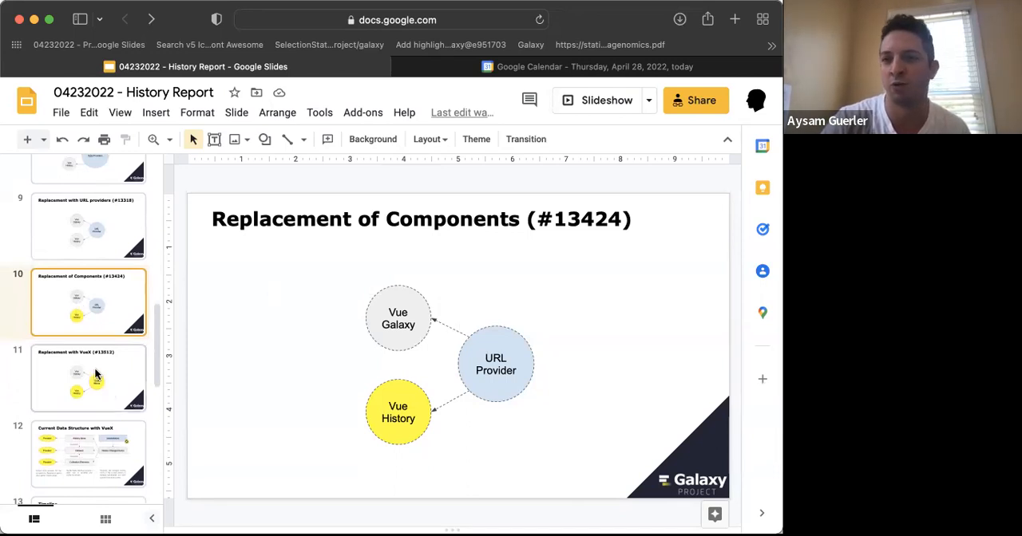
# Step: Show slide 11, Replacement with VueX (#13512) and its VueX Stores diagram
pyautogui.click(87, 378)
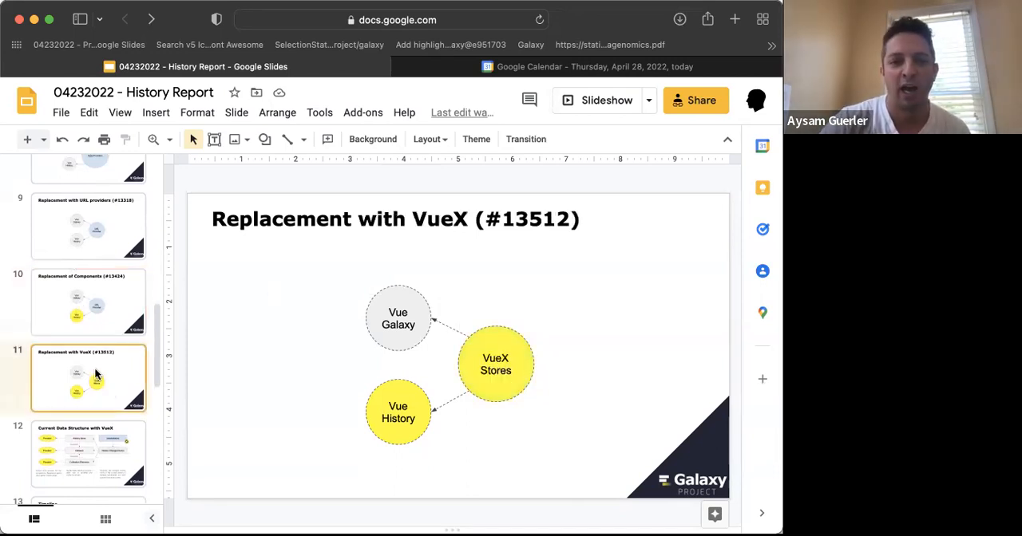
pyautogui.click(88, 302)
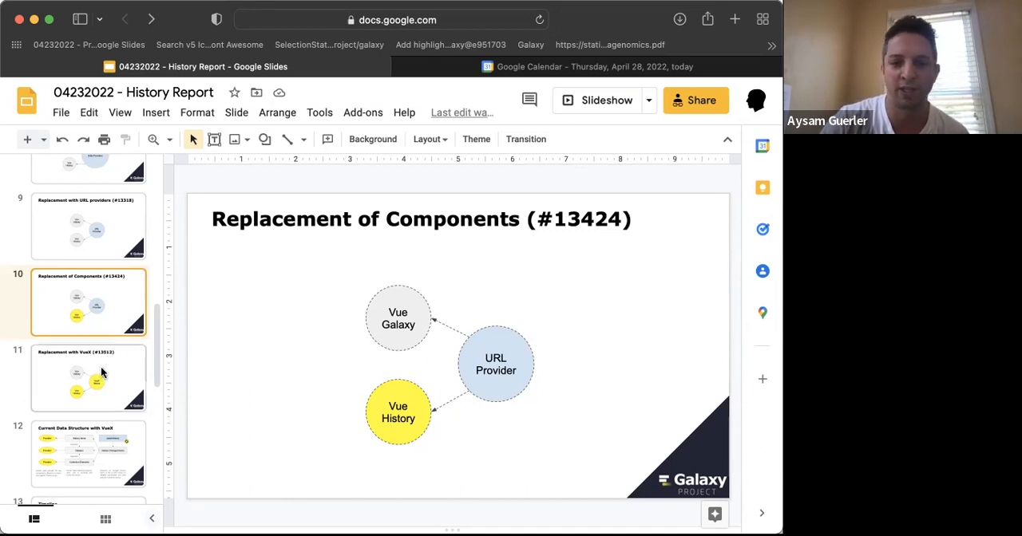
pyautogui.scroll(-3)
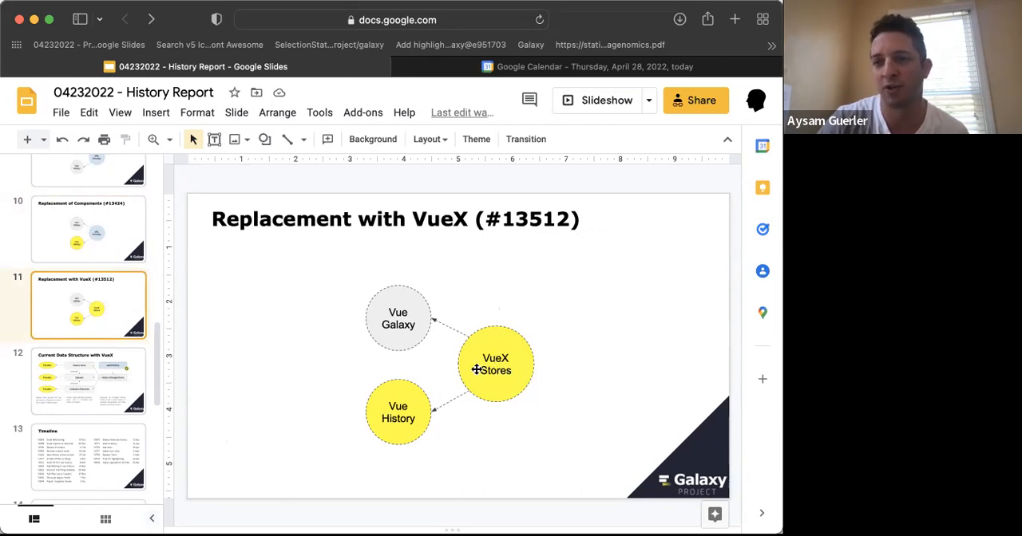
pyautogui.moveTo(91, 381)
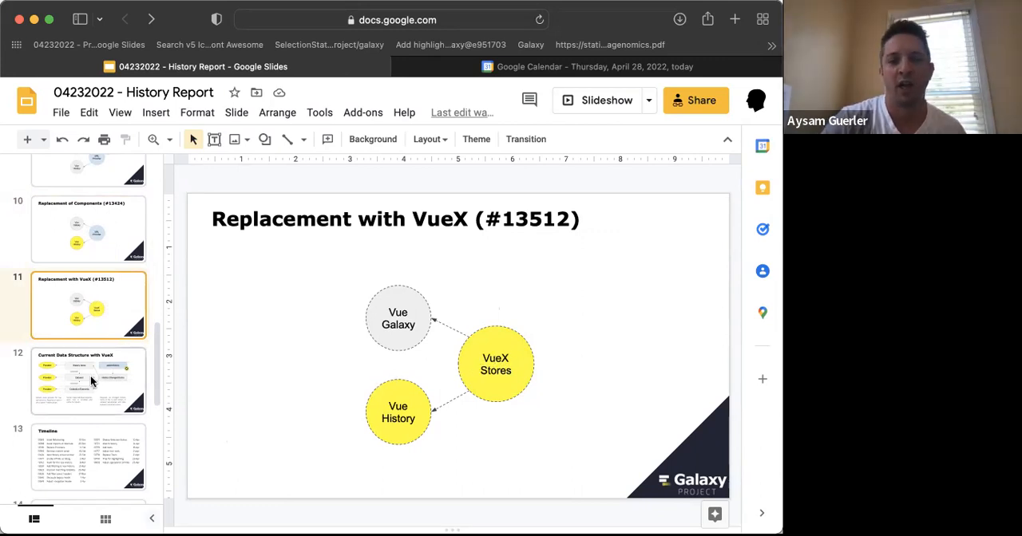
# Step: Show slide 12, Current Data Structure with VueX: Provider stores, History Items, Dataset, watchHistory
pyautogui.click(88, 380)
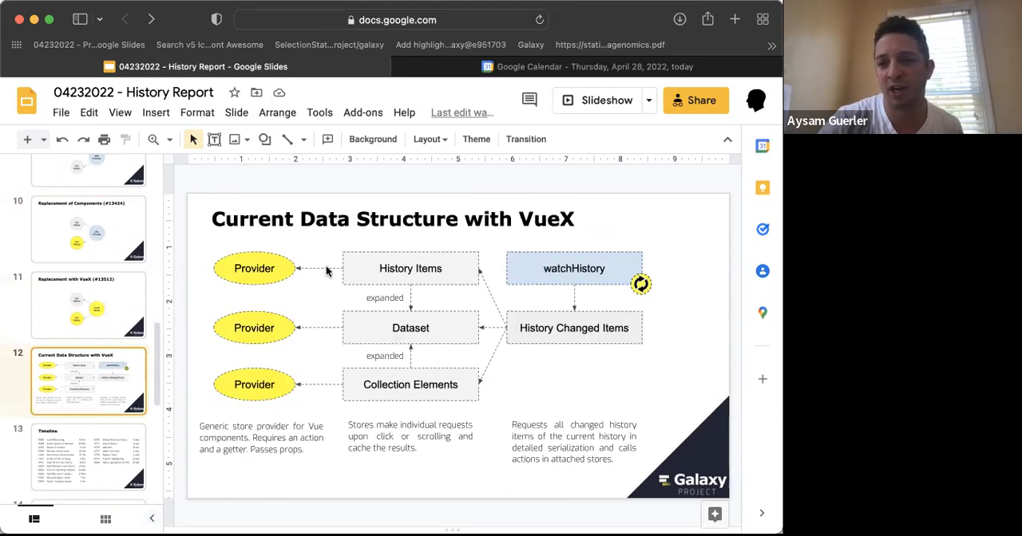
pyautogui.moveTo(374, 348)
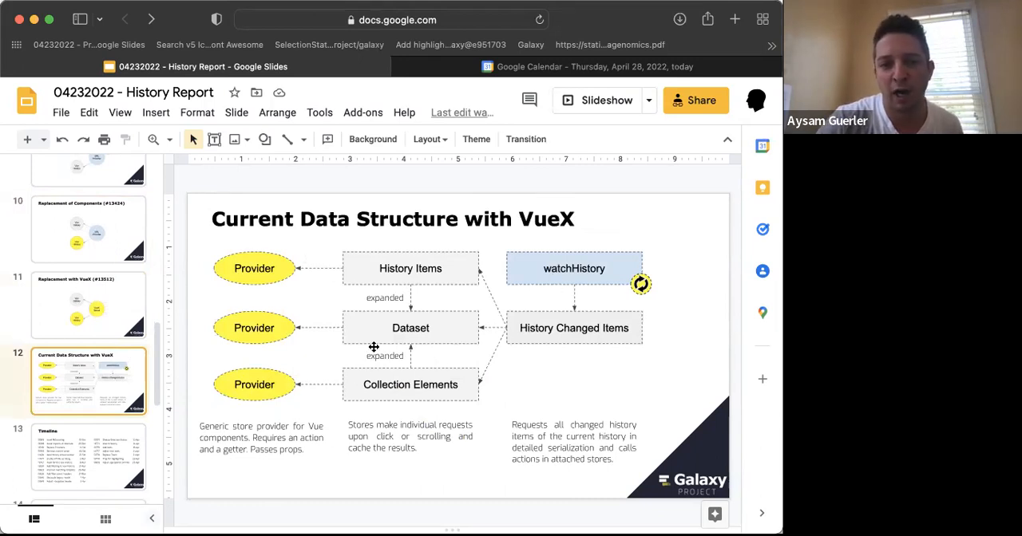
pyautogui.moveTo(534, 279)
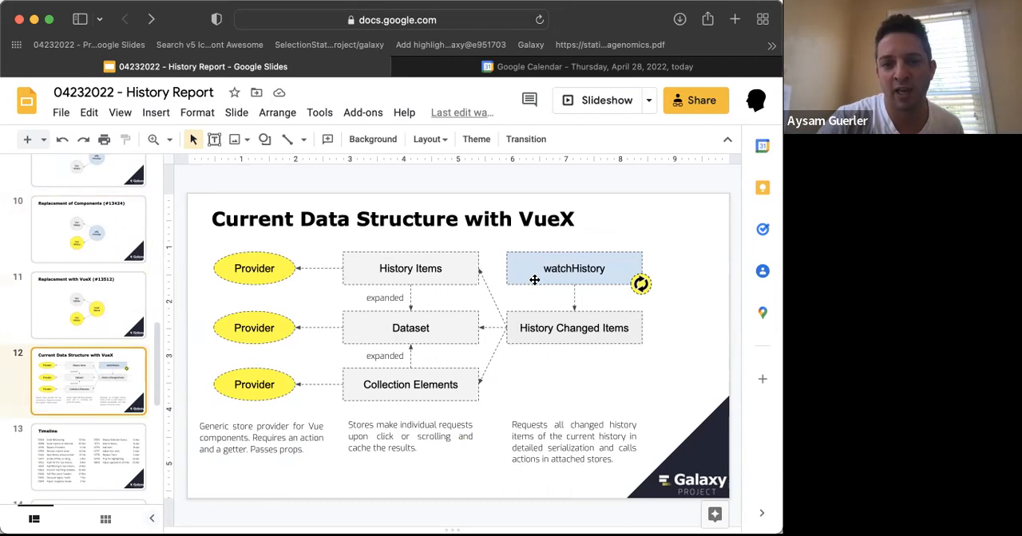
pyautogui.moveTo(267, 258)
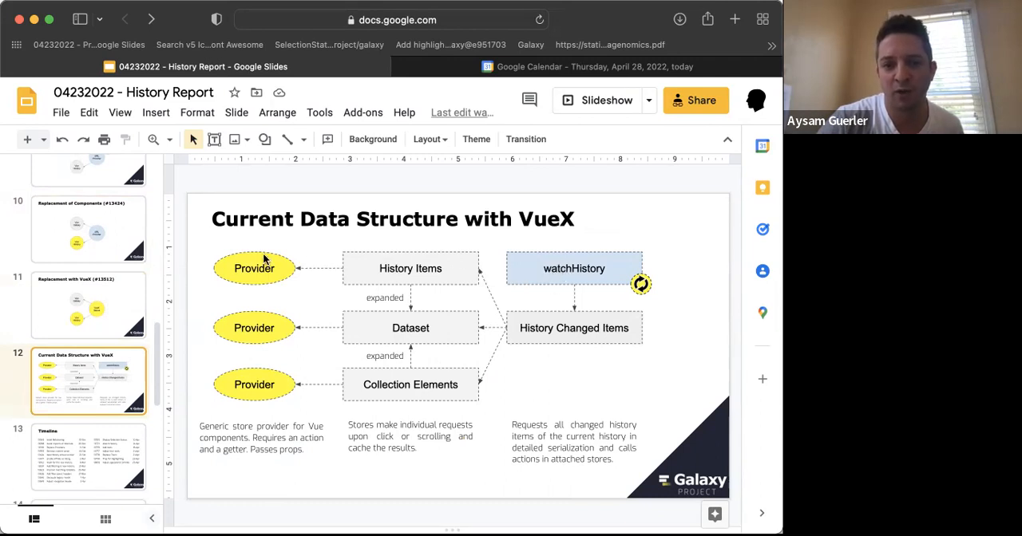
pyautogui.moveTo(254, 320)
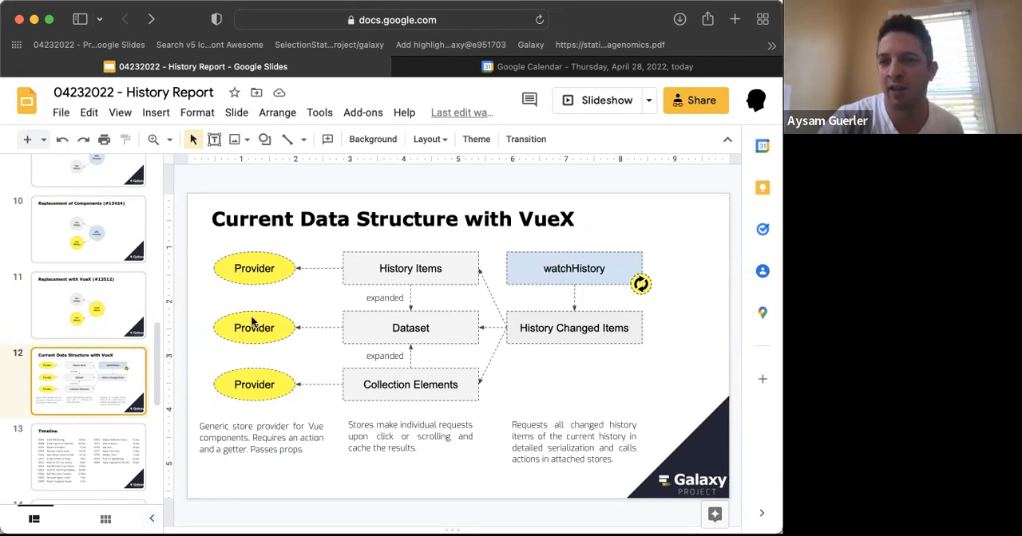
pyautogui.moveTo(252, 301)
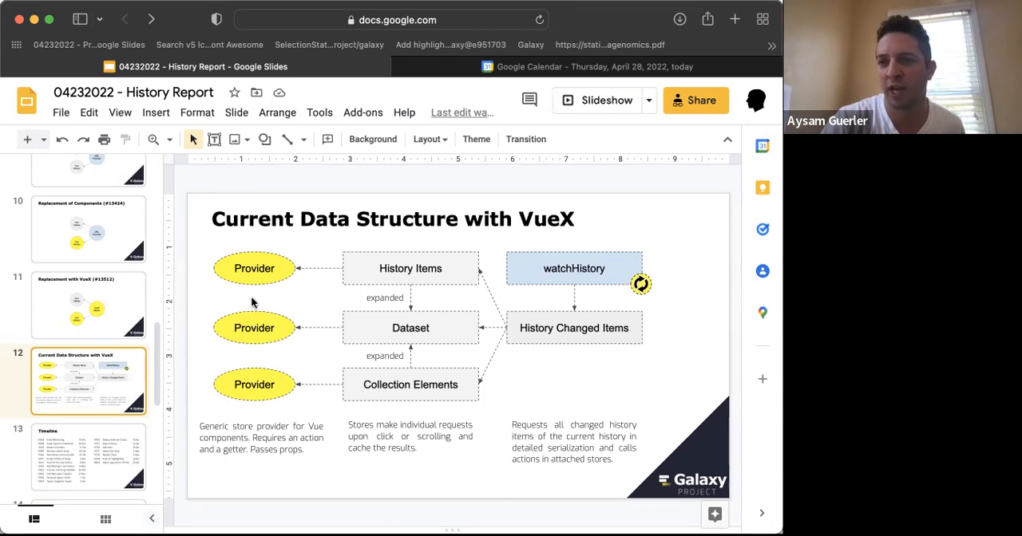
pyautogui.moveTo(320, 252)
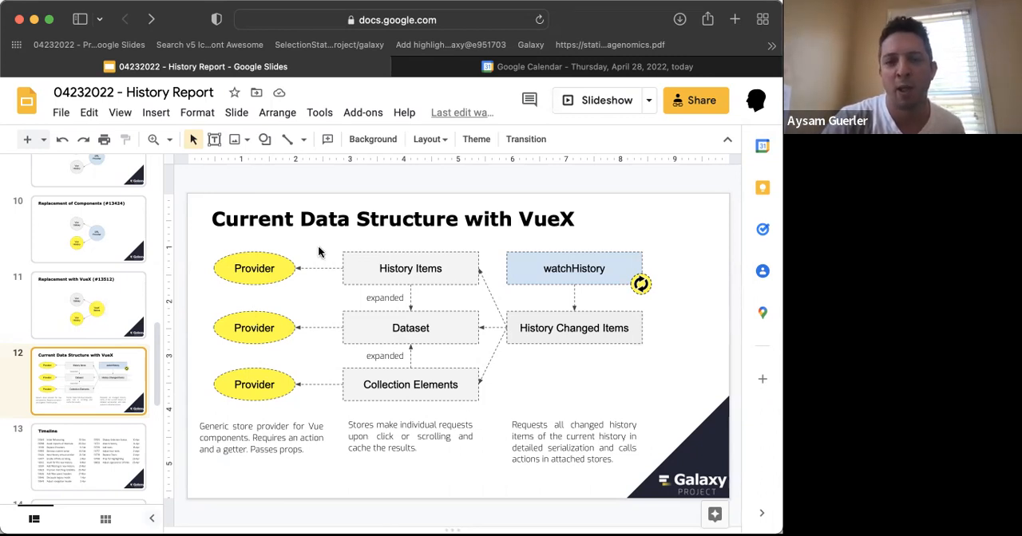
pyautogui.moveTo(533, 269)
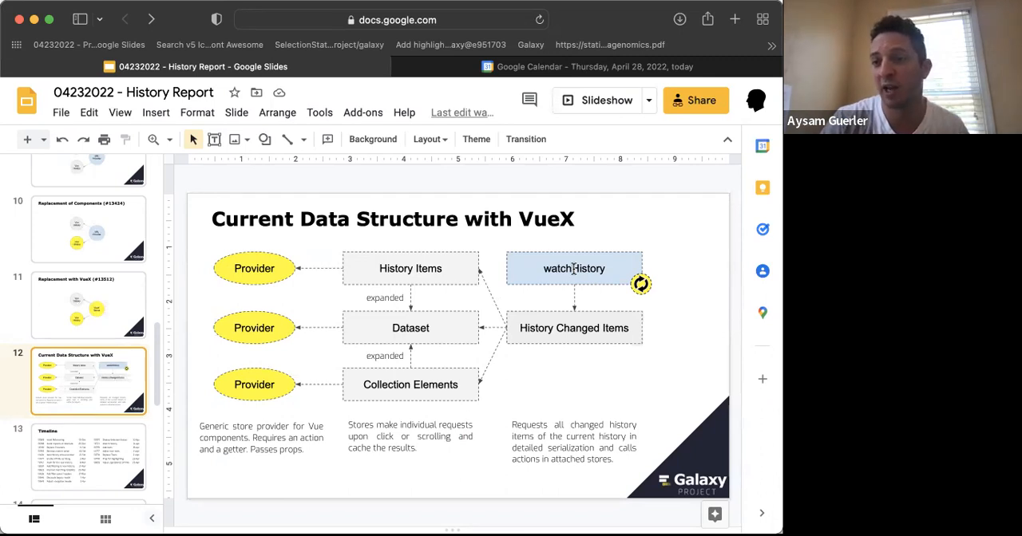
pyautogui.moveTo(567, 341)
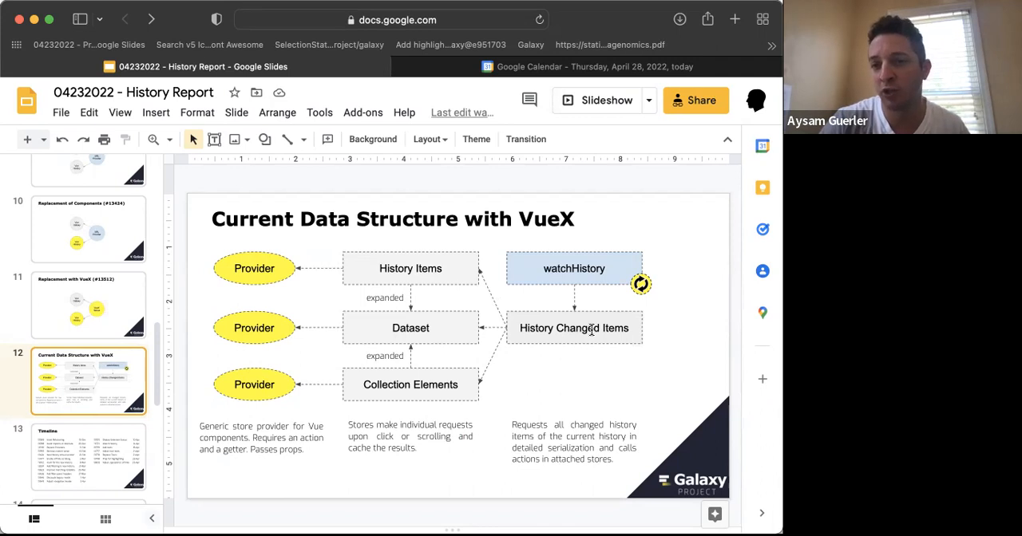
pyautogui.moveTo(422, 268)
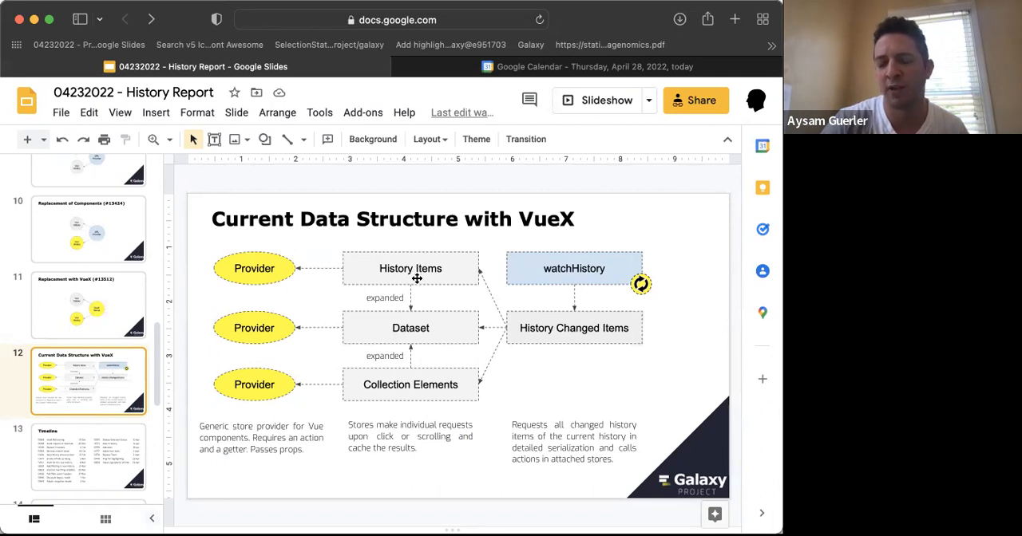
pyautogui.moveTo(402, 368)
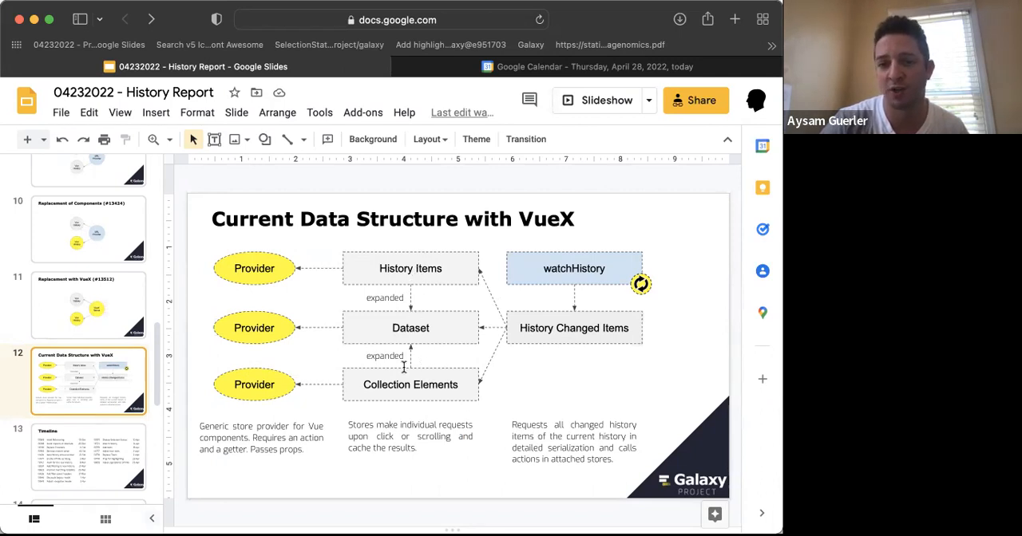
pyautogui.moveTo(492, 348)
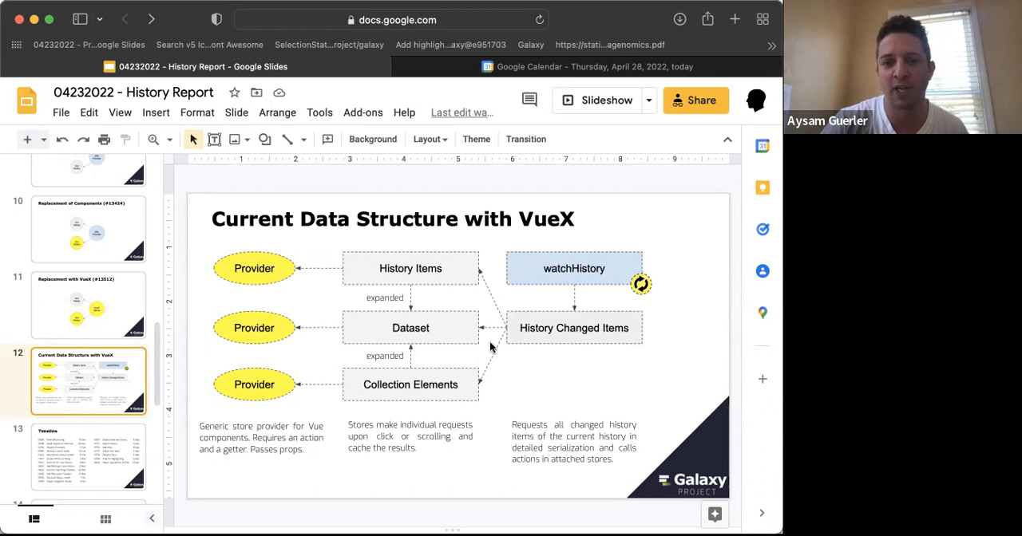
pyautogui.moveTo(169, 392)
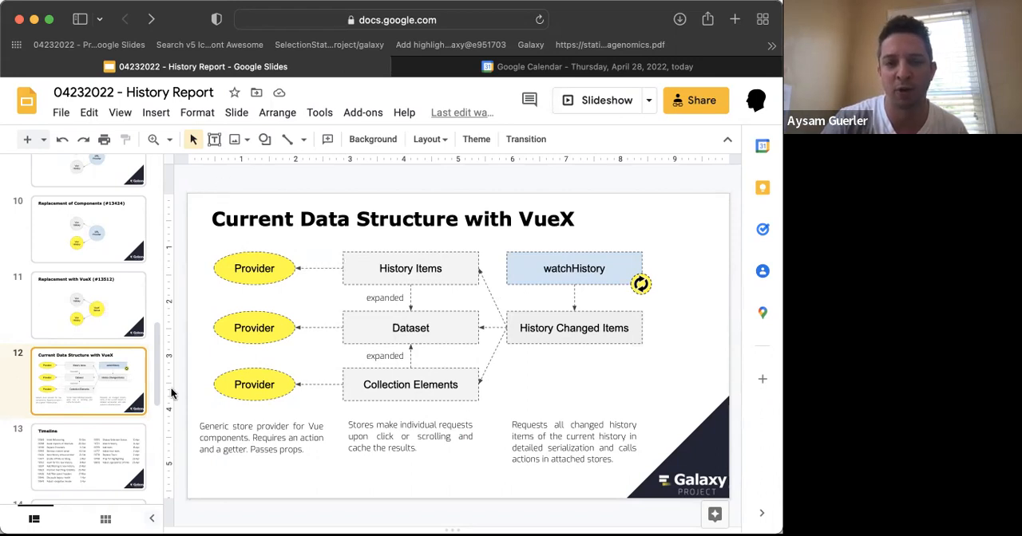
pyautogui.moveTo(423, 274)
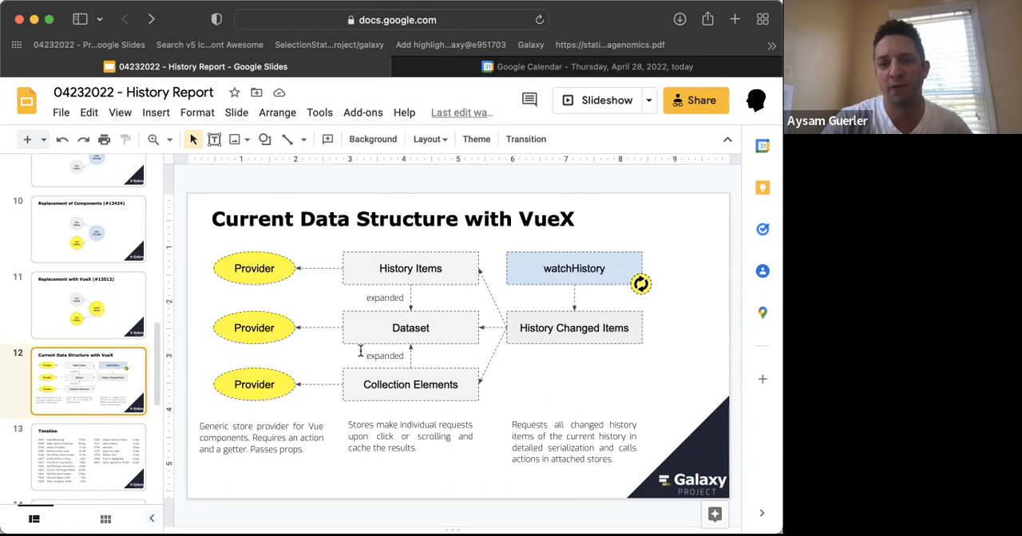
pyautogui.moveTo(311, 329)
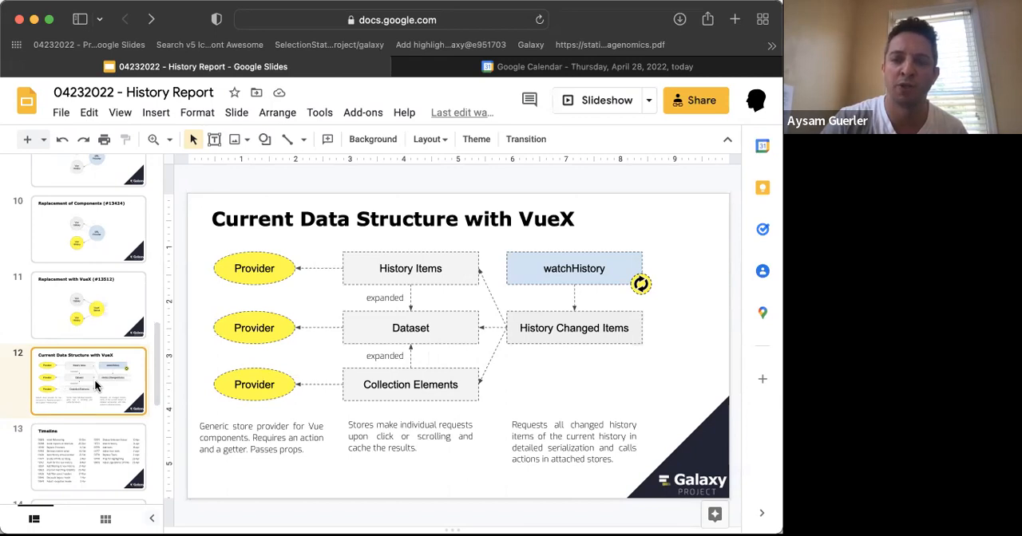
pyautogui.scroll(-3)
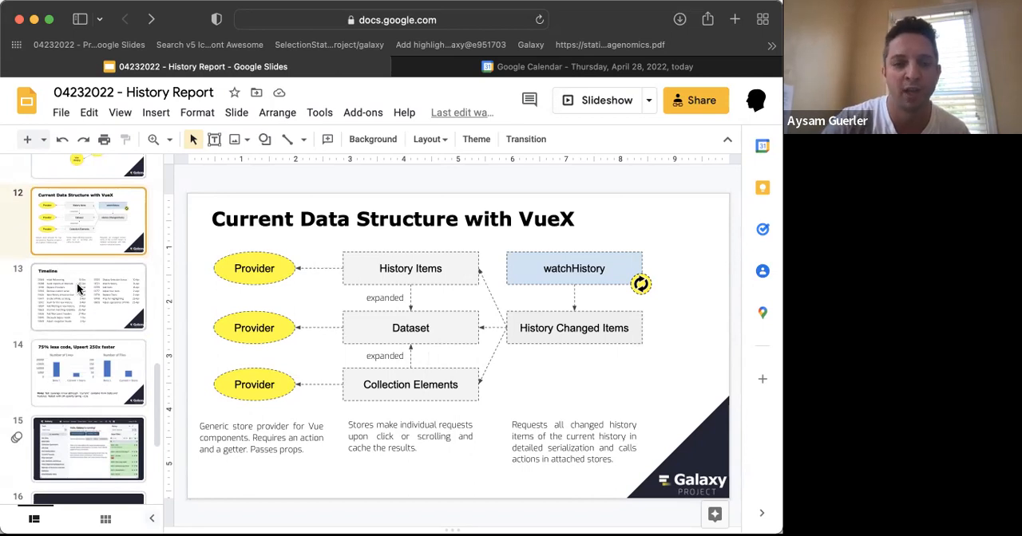
# Step: Show the Timeline slide, briefly selecting the word 'filtering' in its text box
pyautogui.click(88, 297)
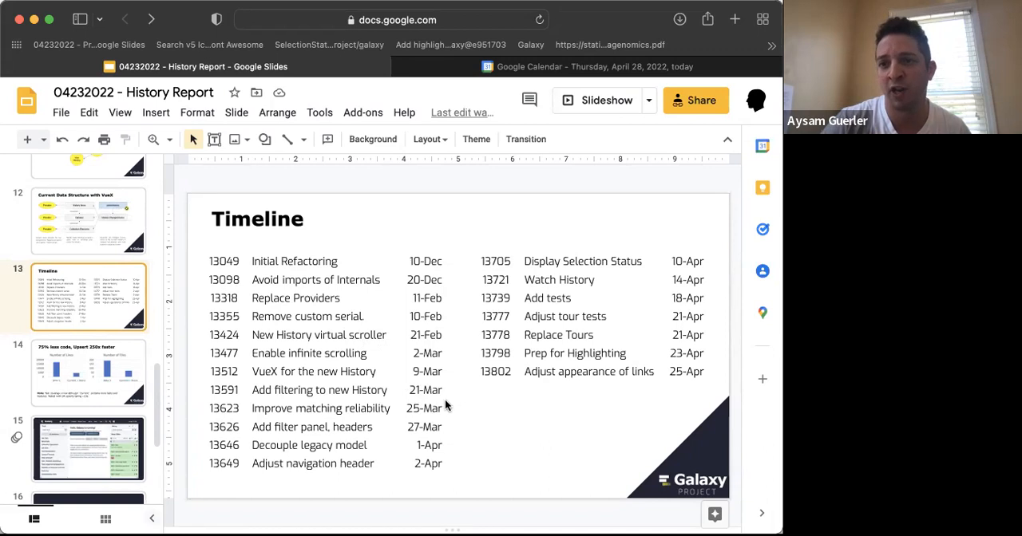
pyautogui.moveTo(458, 419)
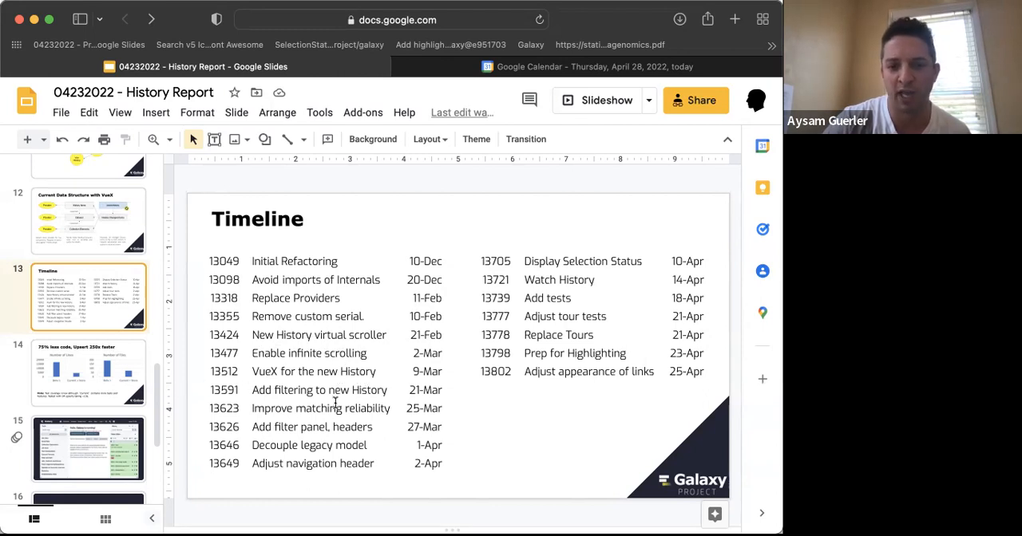
pyautogui.moveTo(286, 392)
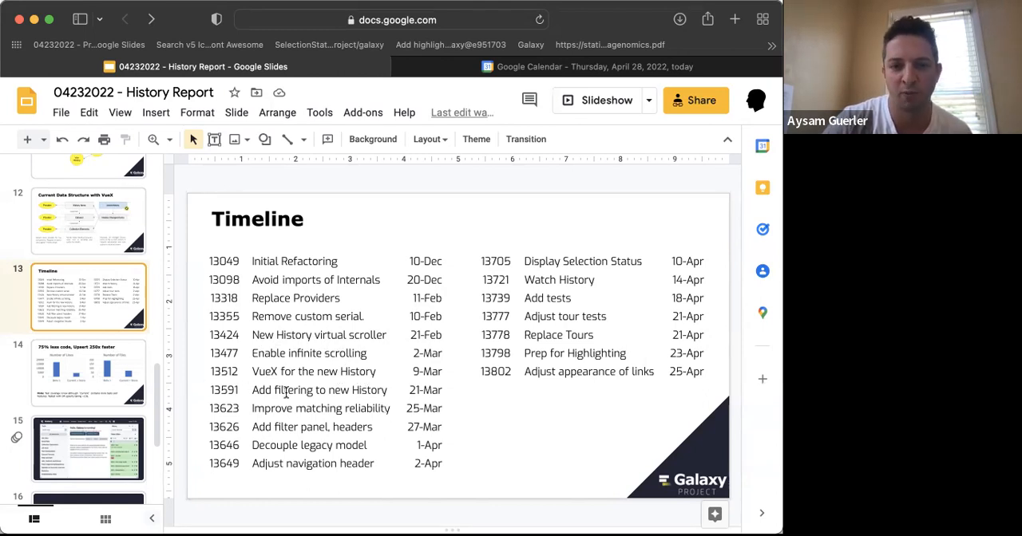
pyautogui.doubleClick(294, 390)
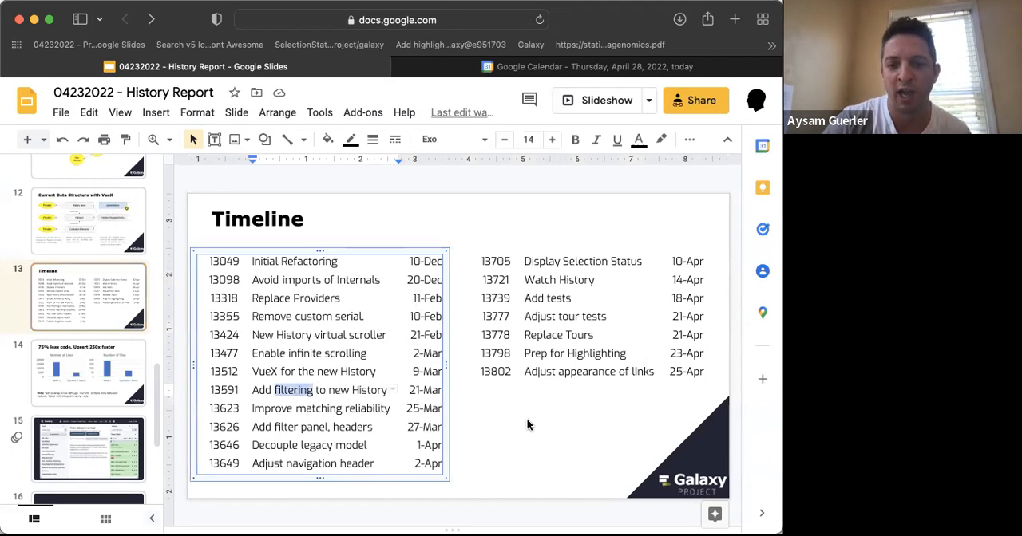
pyautogui.click(527, 424)
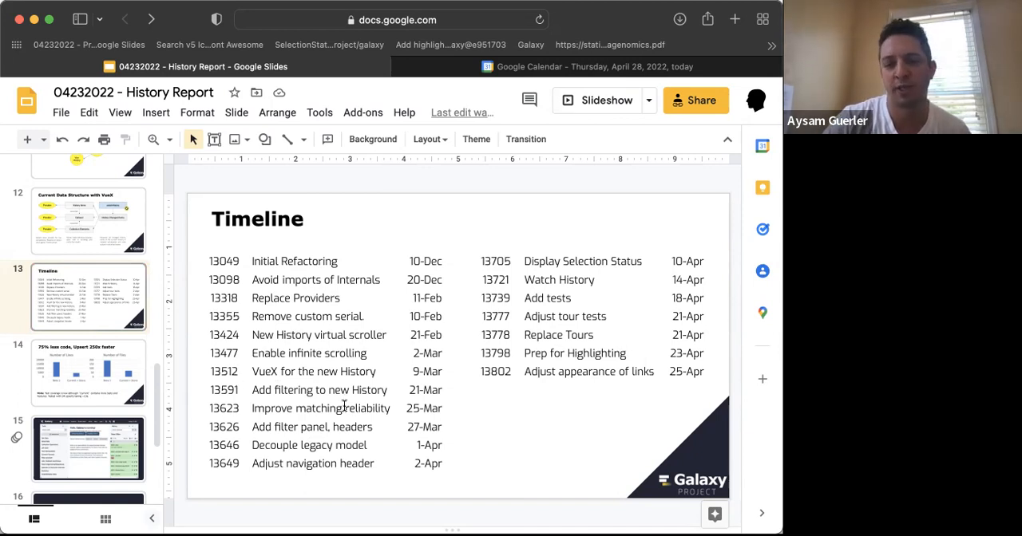
pyautogui.moveTo(278, 450)
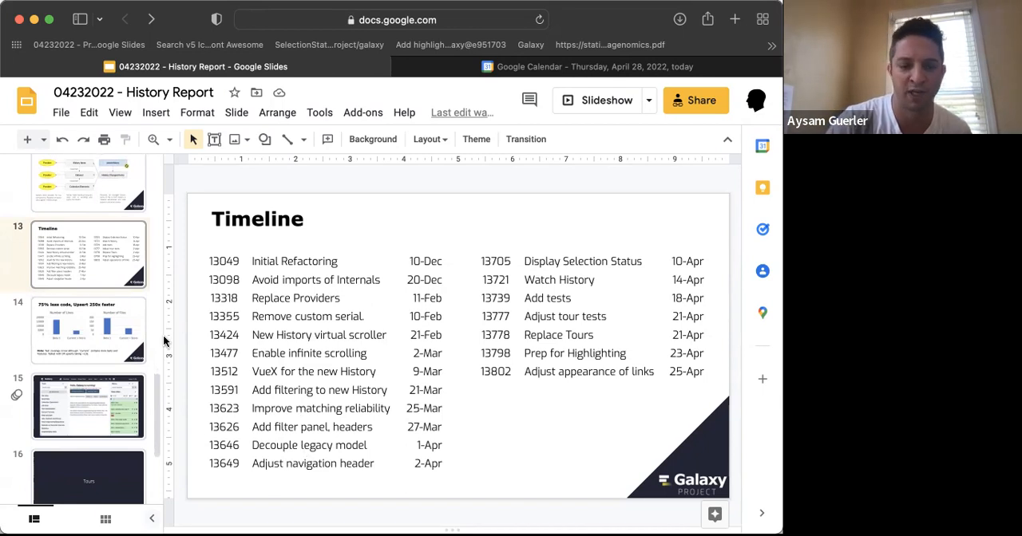
pyautogui.moveTo(78, 328)
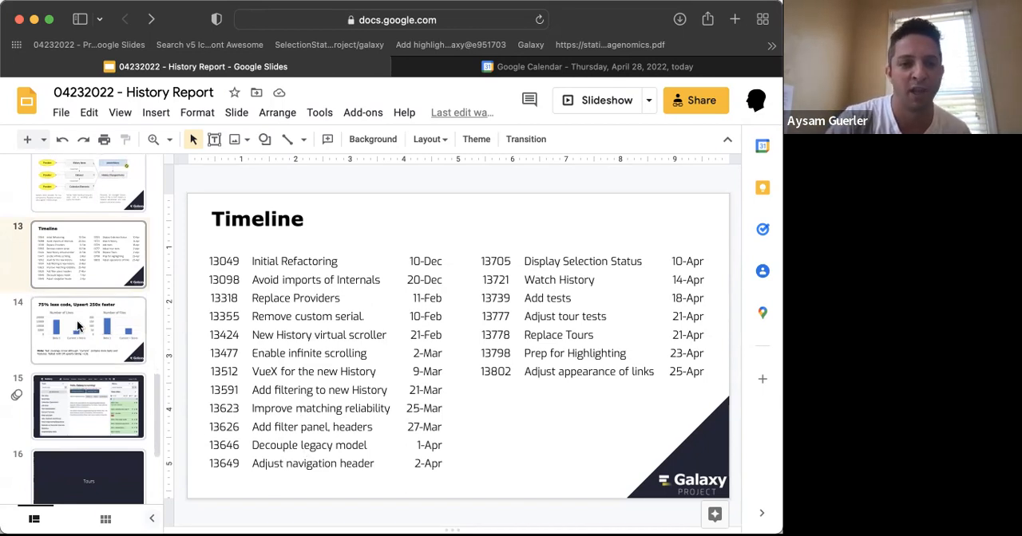
# Step: Advance through the 75% less code slide to the slide with the 2:03 demo video
pyautogui.click(88, 329)
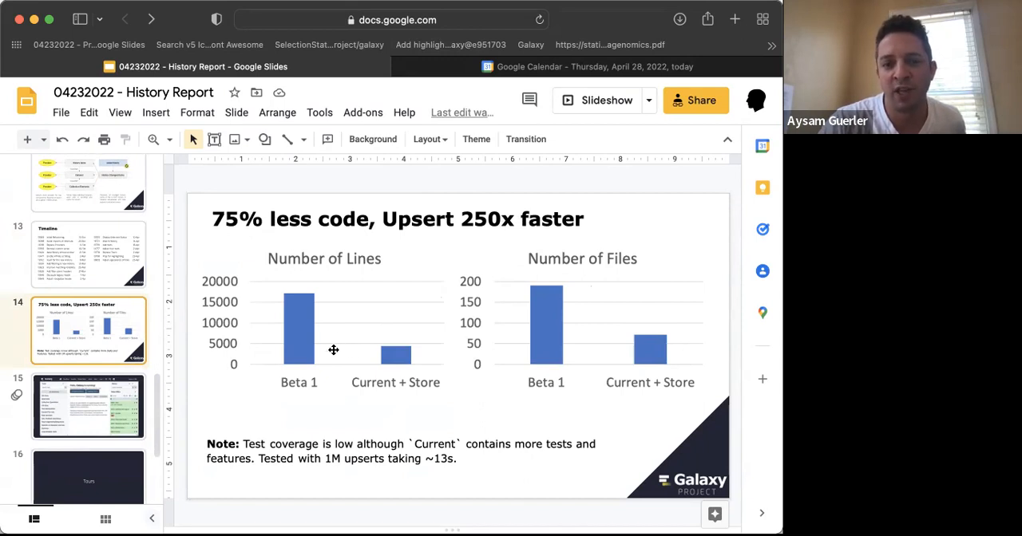
pyautogui.moveTo(392, 367)
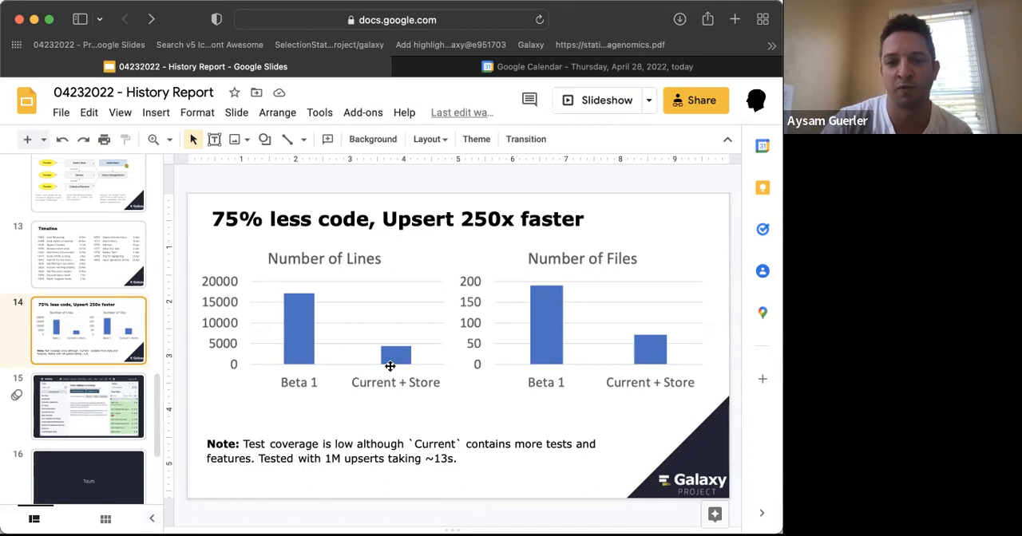
pyautogui.moveTo(368, 362)
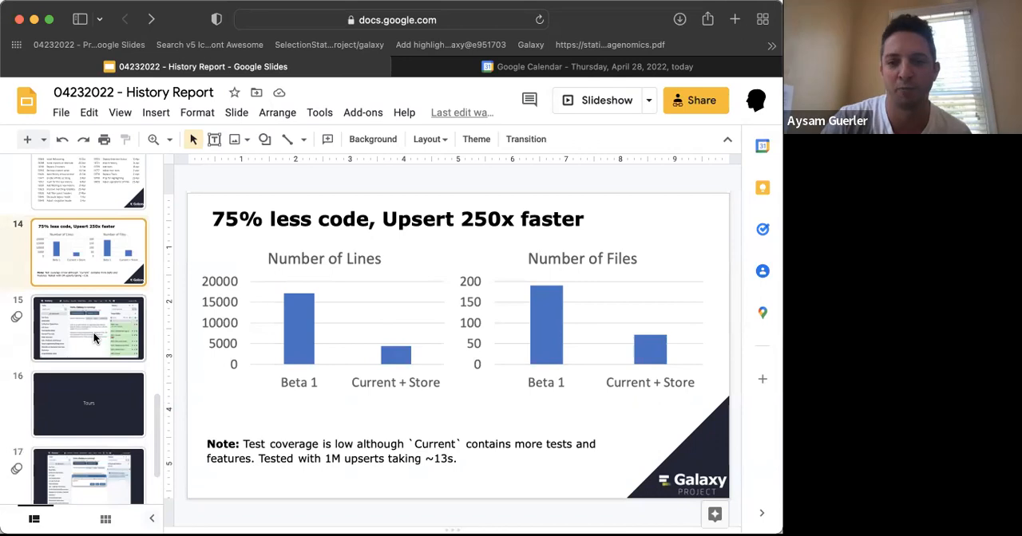
pyautogui.click(88, 328)
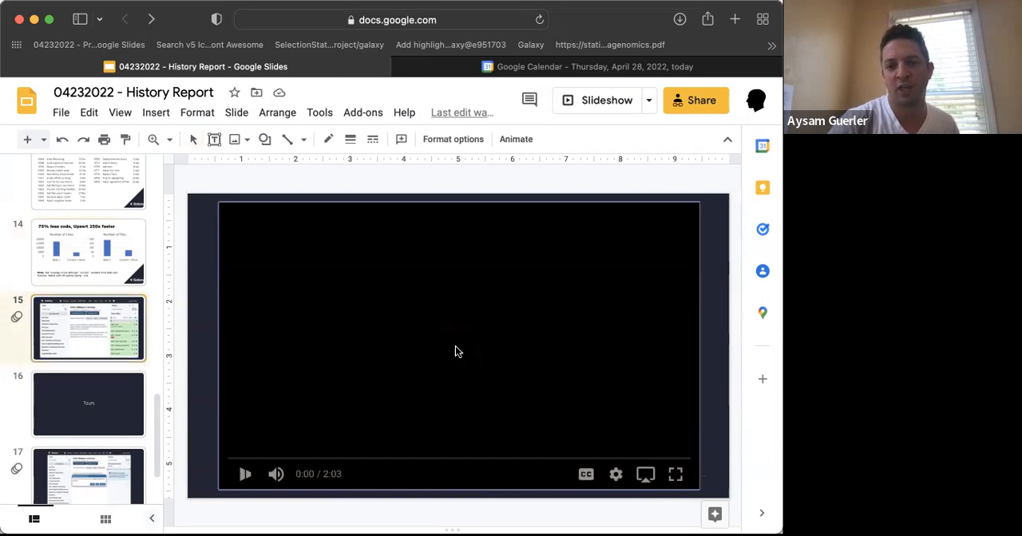
# Step: Play the embedded Galaxy history demo showing filtering and the rendered PDB protein structure
pyautogui.click(246, 474)
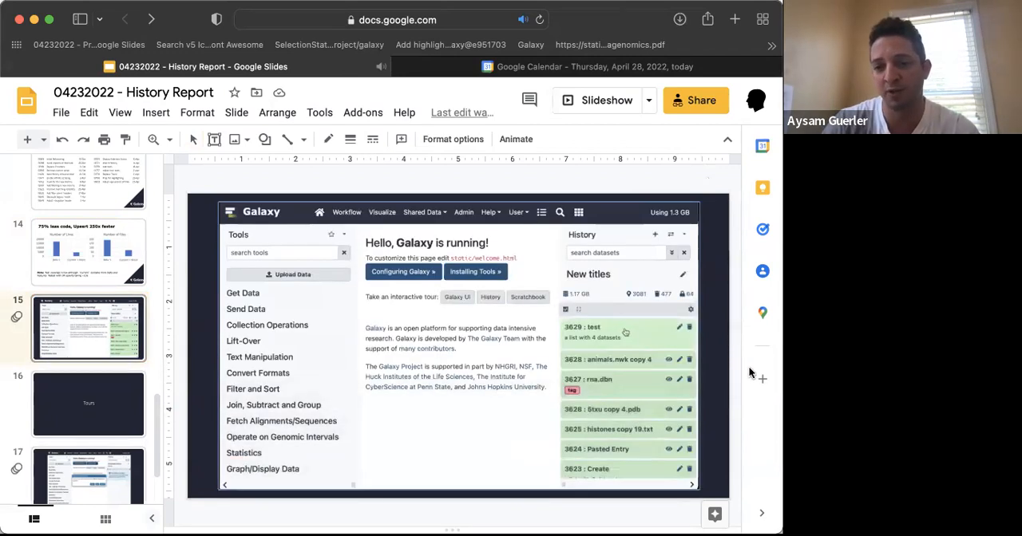
pyautogui.scroll(-3)
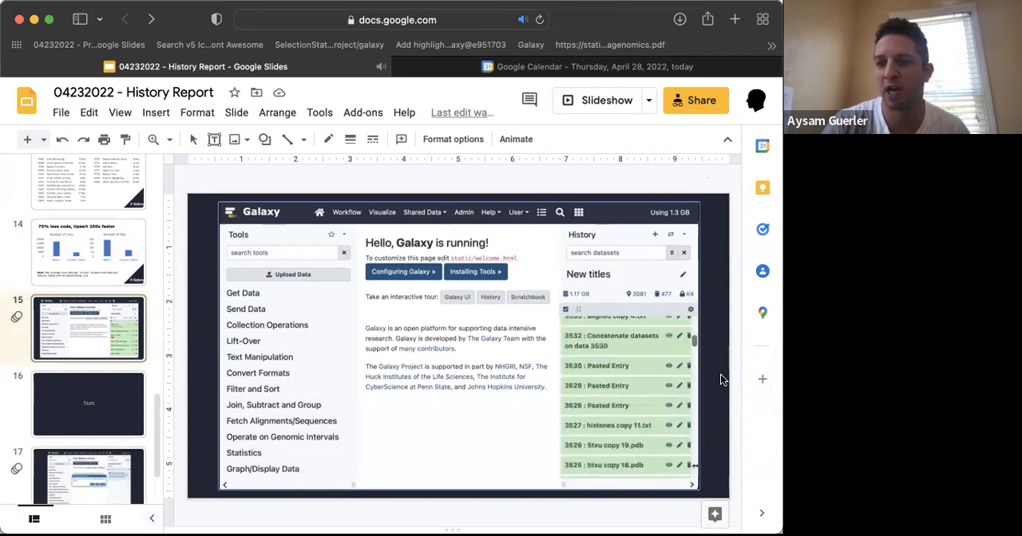
pyautogui.scroll(-3)
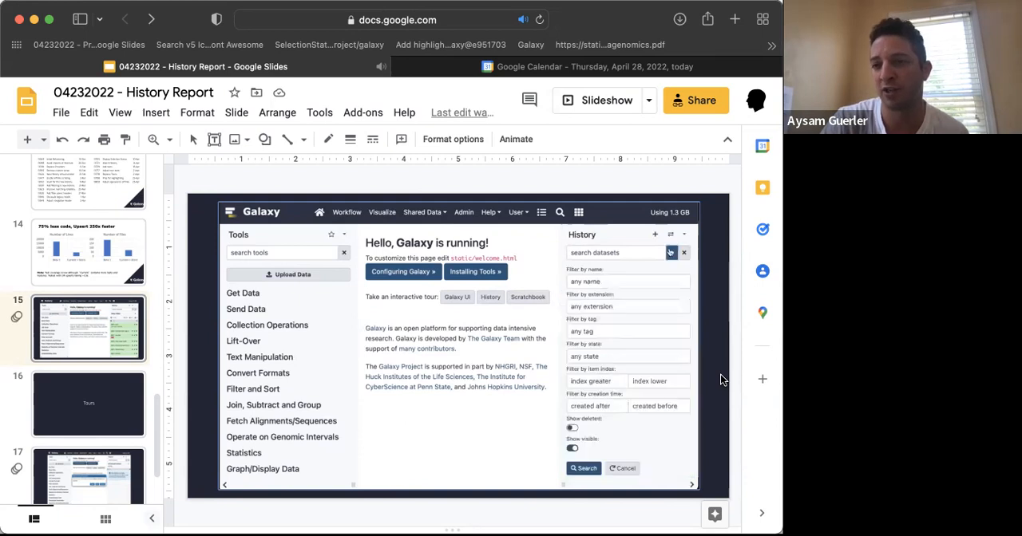
pyautogui.write('1000 extension=pdb')
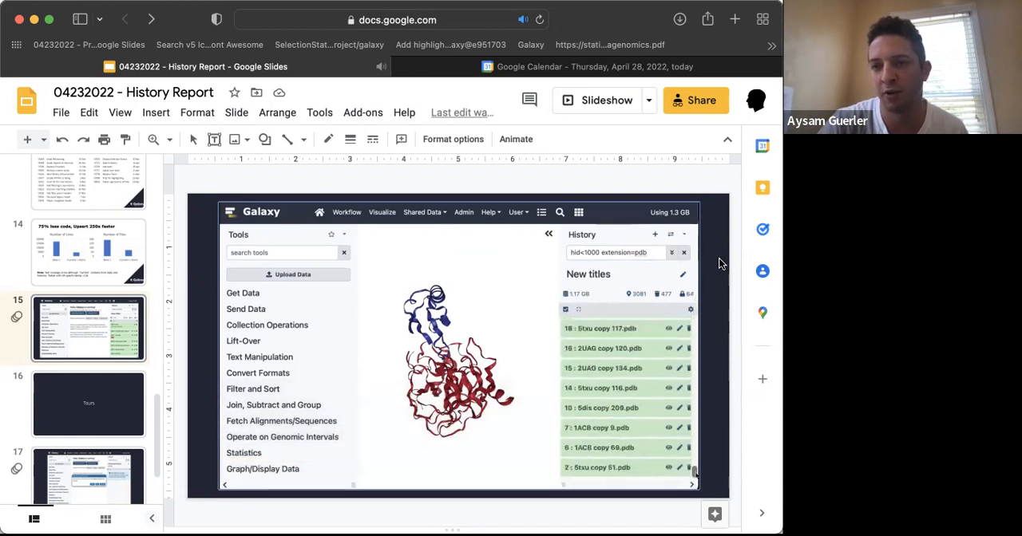
pyautogui.click(292, 274)
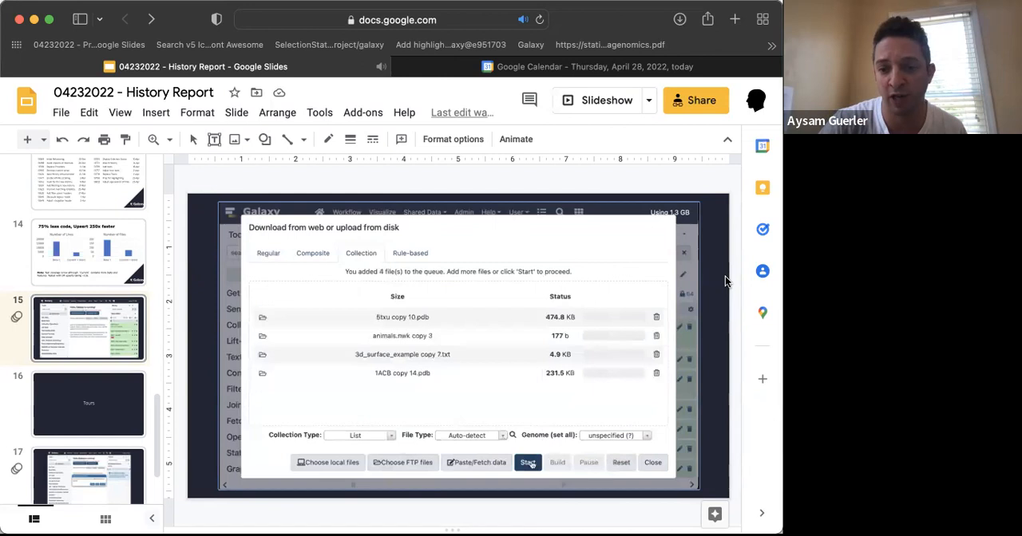
pyautogui.click(557, 463)
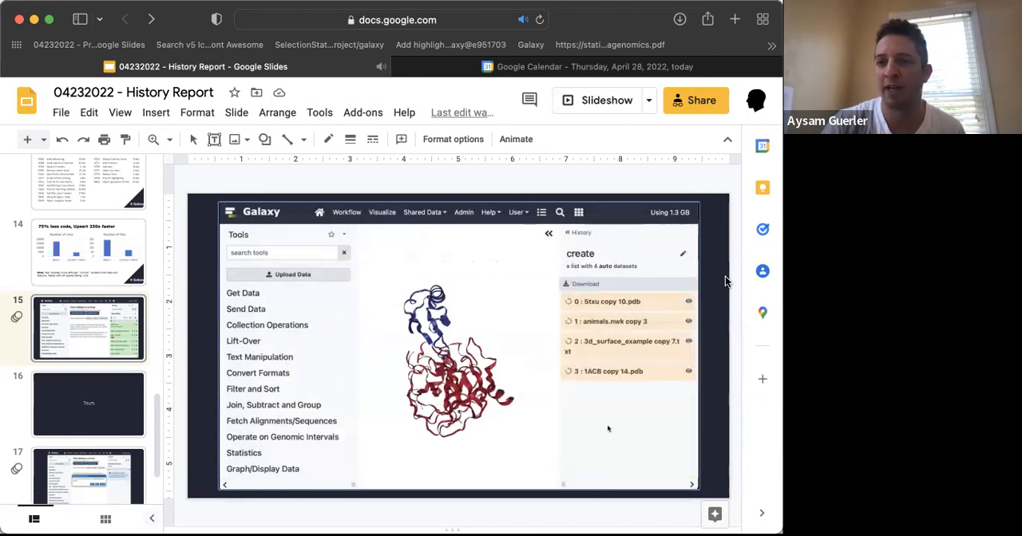
pyautogui.click(611, 321)
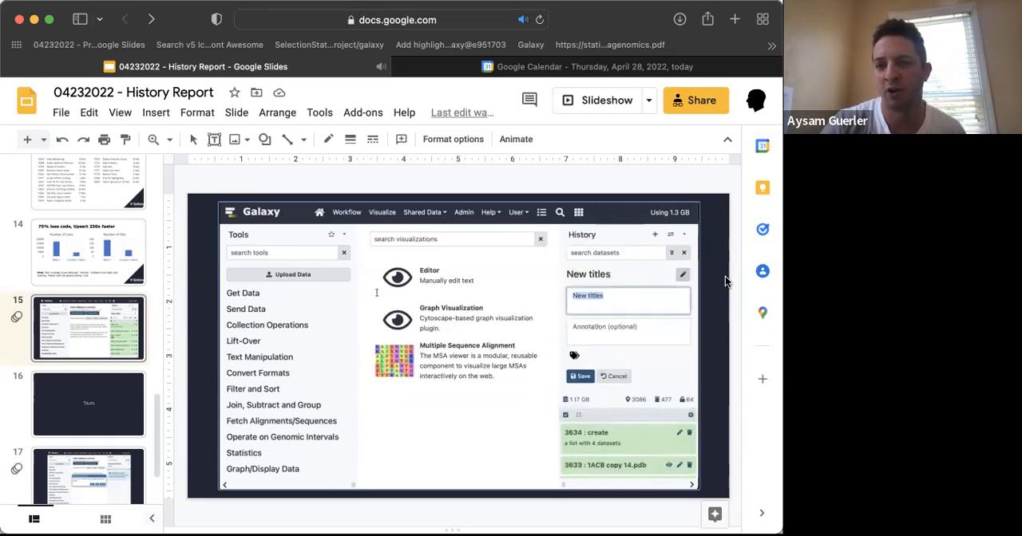
pyautogui.write('Change this nam')
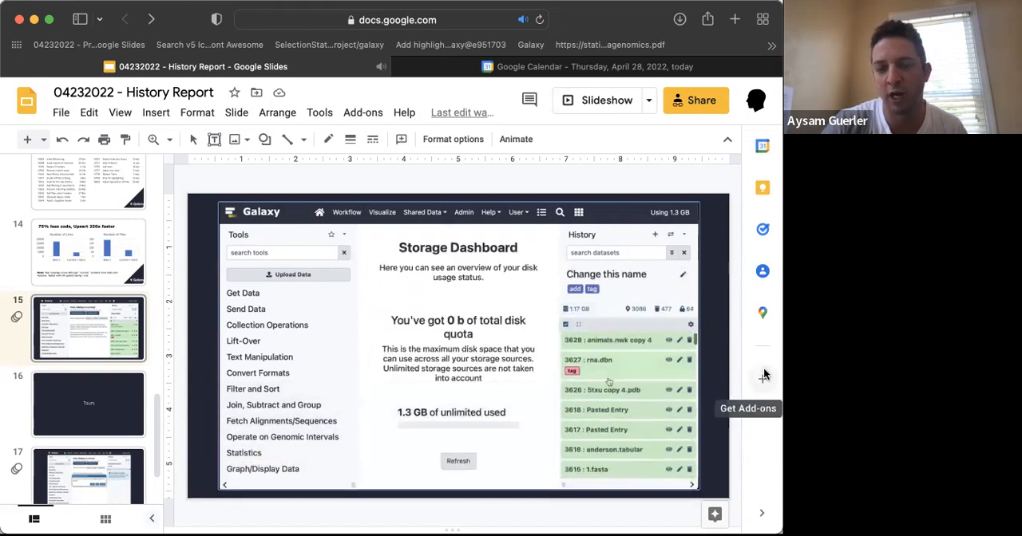
pyautogui.scroll(-3)
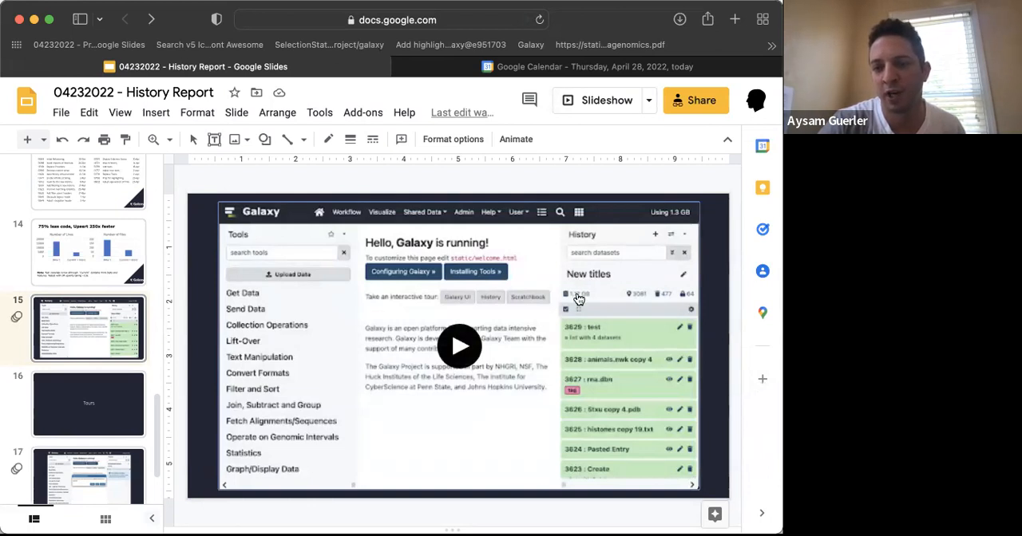
pyautogui.moveTo(645, 300)
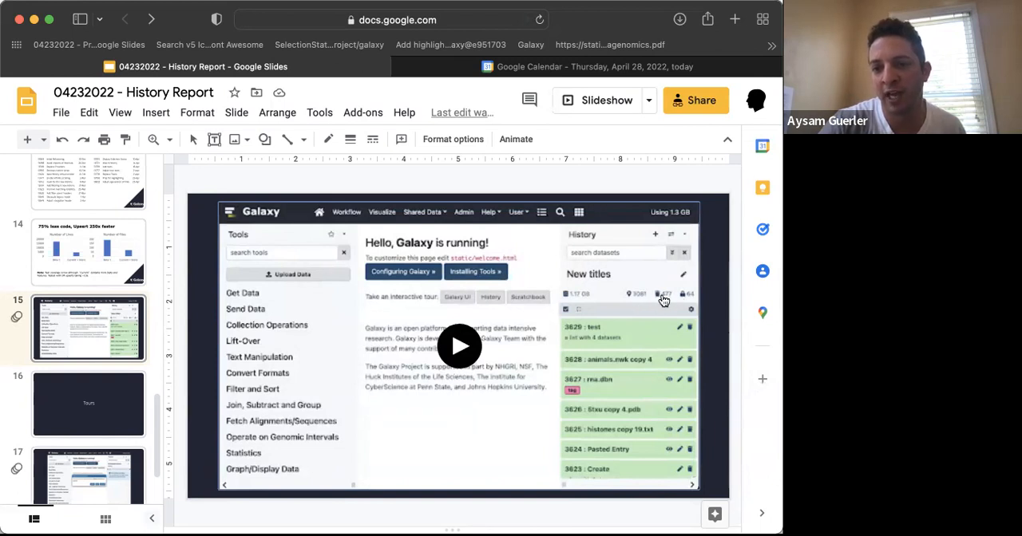
pyautogui.moveTo(641, 300)
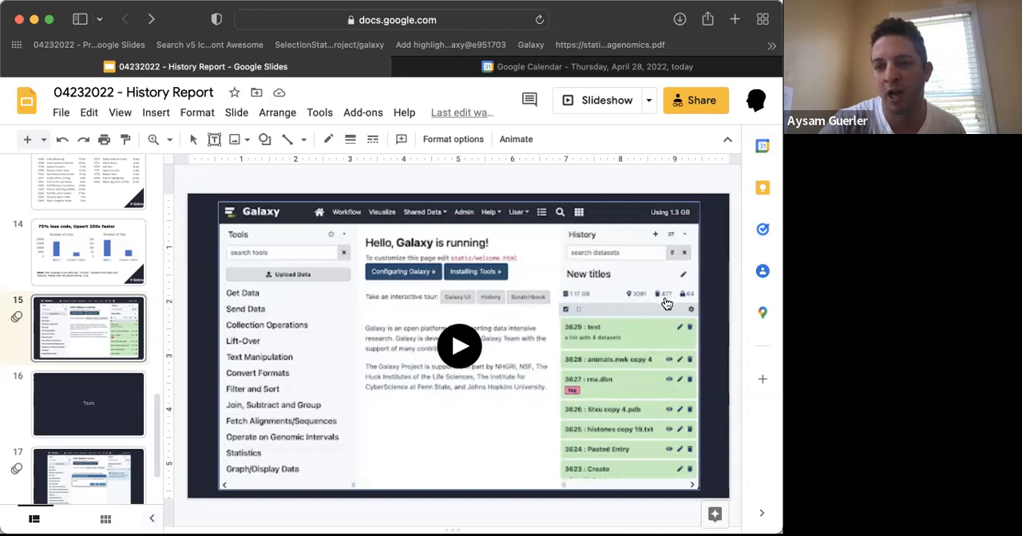
pyautogui.moveTo(665, 298)
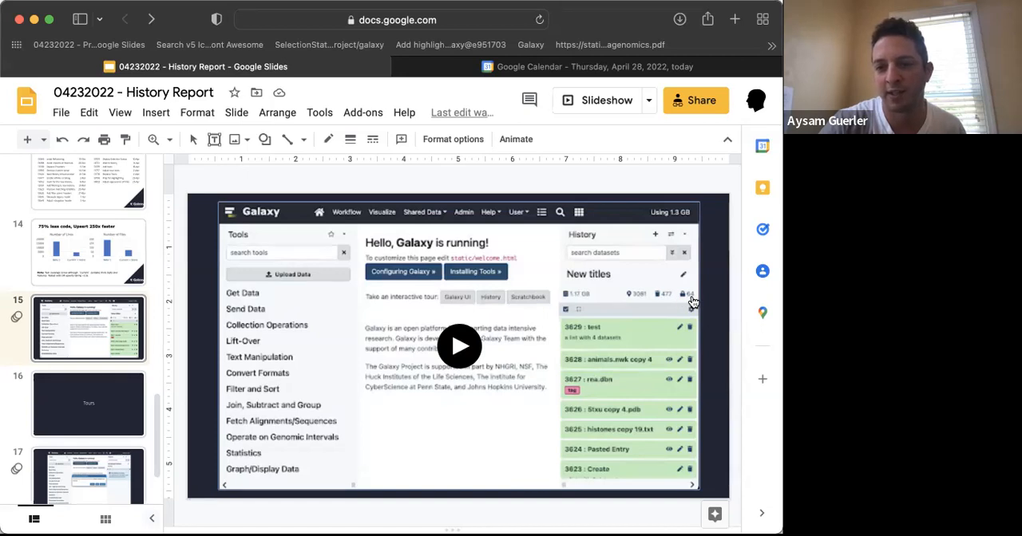
pyautogui.moveTo(655, 303)
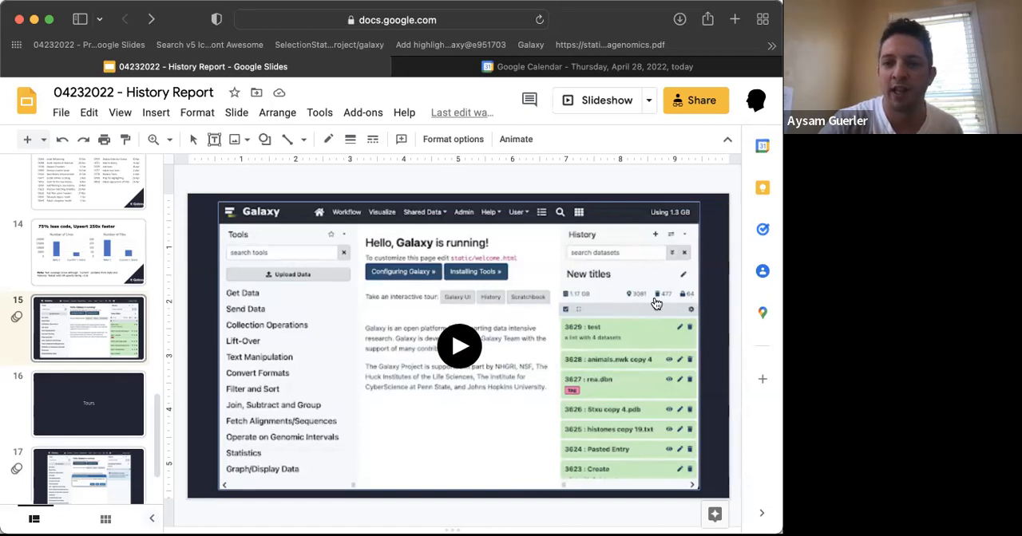
pyautogui.moveTo(645, 302)
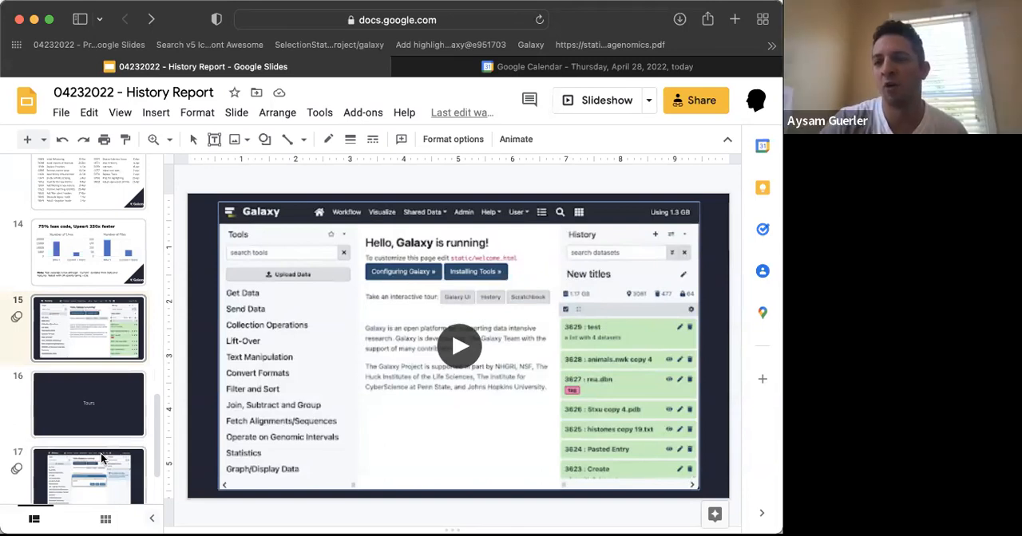
# Step: Show the Galaxy tour video slide and start the video at its upload data step
pyautogui.click(88, 434)
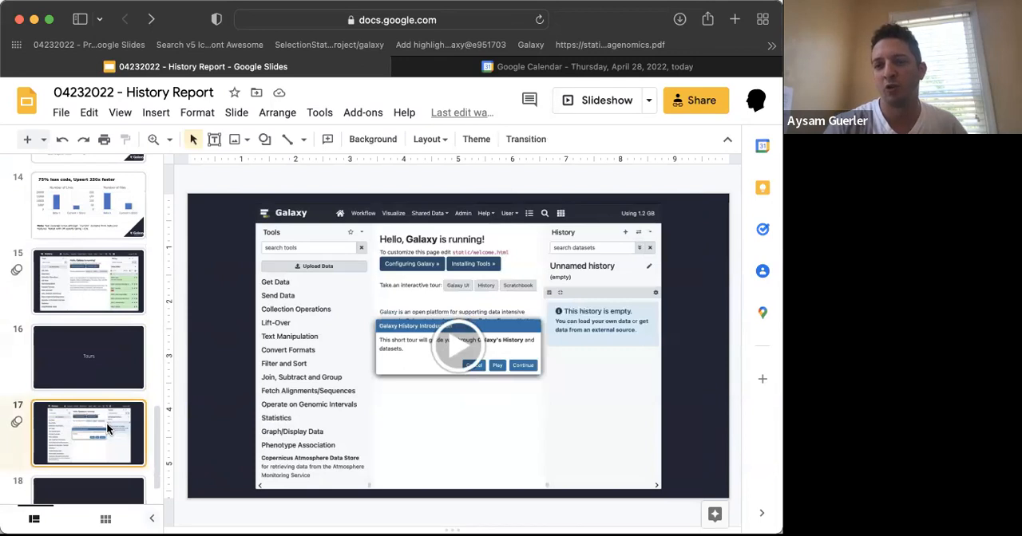
pyautogui.moveTo(504, 375)
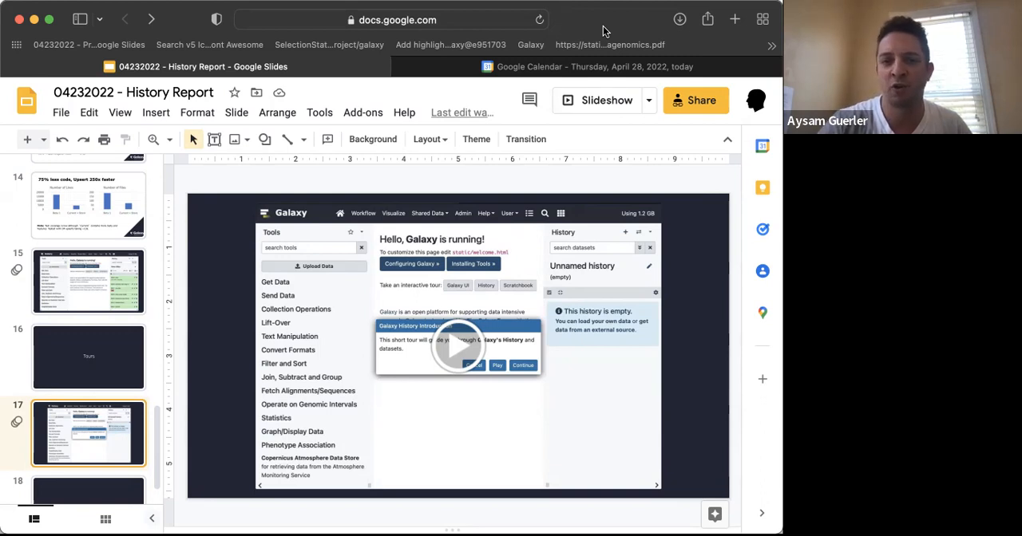
pyautogui.click(457, 344)
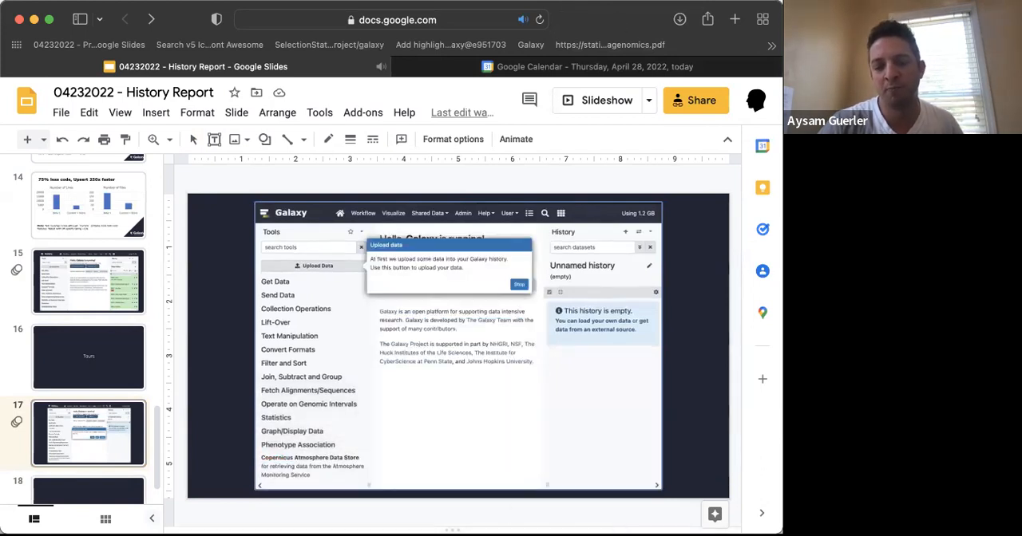
# Step: Let the tour video run through uploading the 1.fasta URL data, then stop it back to its opening frame
pyautogui.click(313, 265)
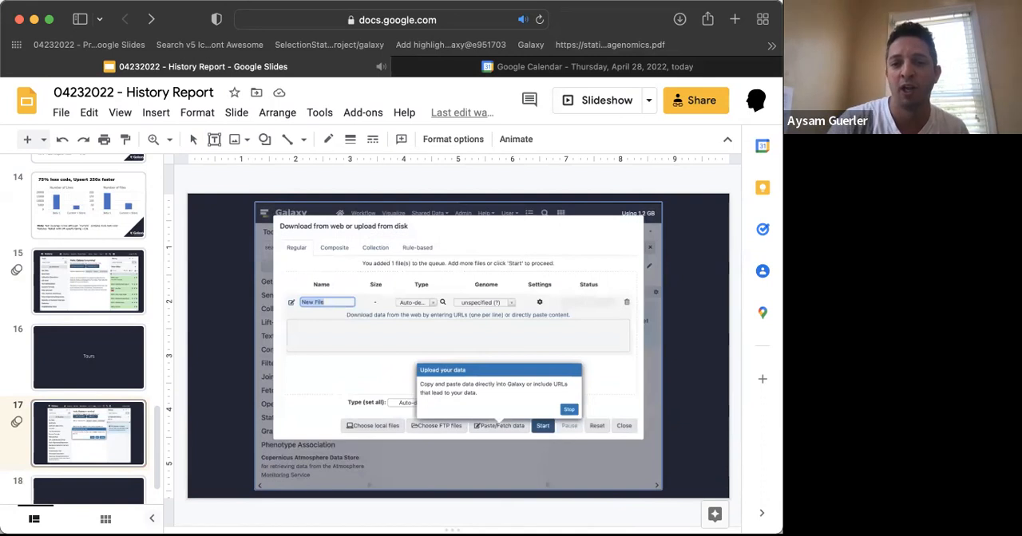
pyautogui.write('https://raw.githubusercontent.com/galaxyproject/galaxy/dev/test-data/1.fasta')
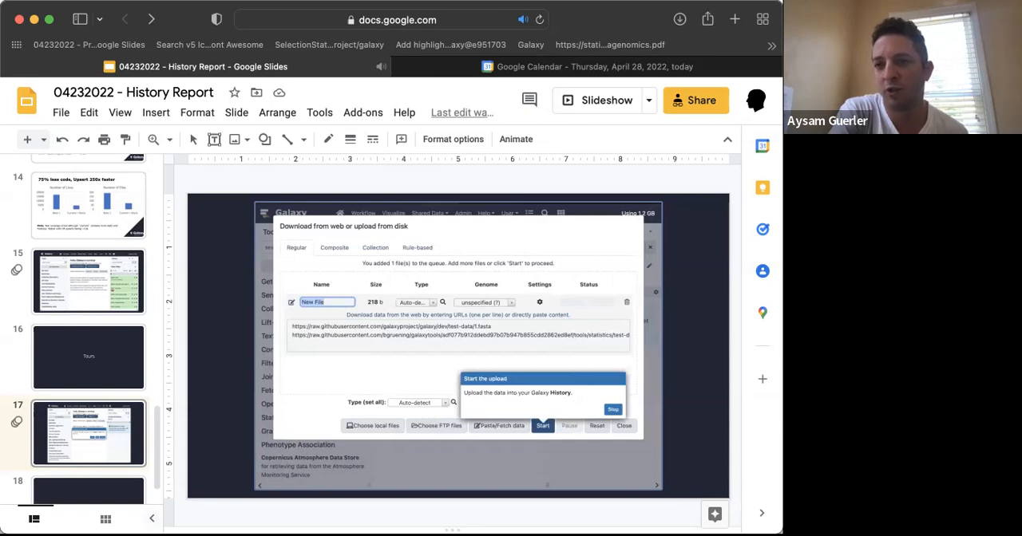
pyautogui.click(624, 424)
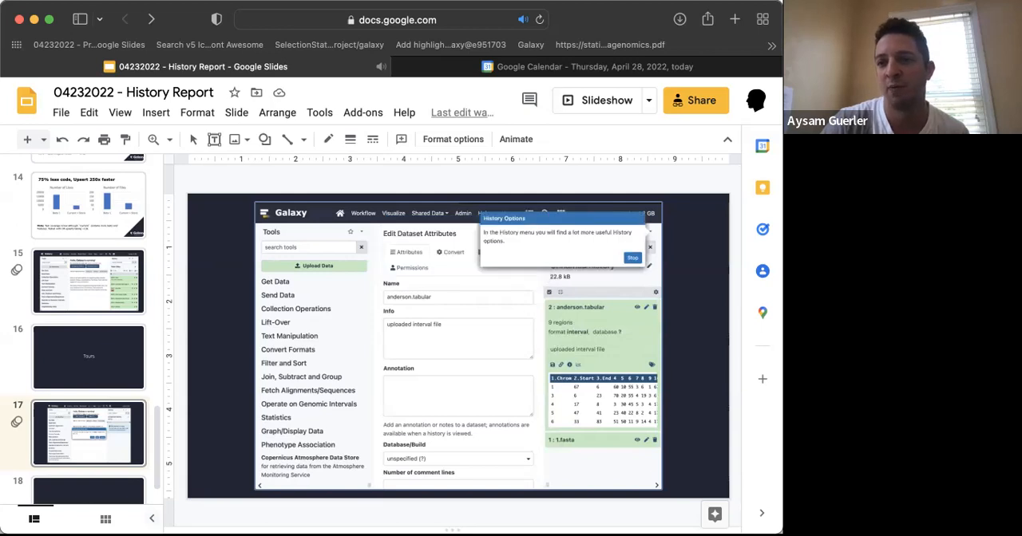
pyautogui.click(632, 257)
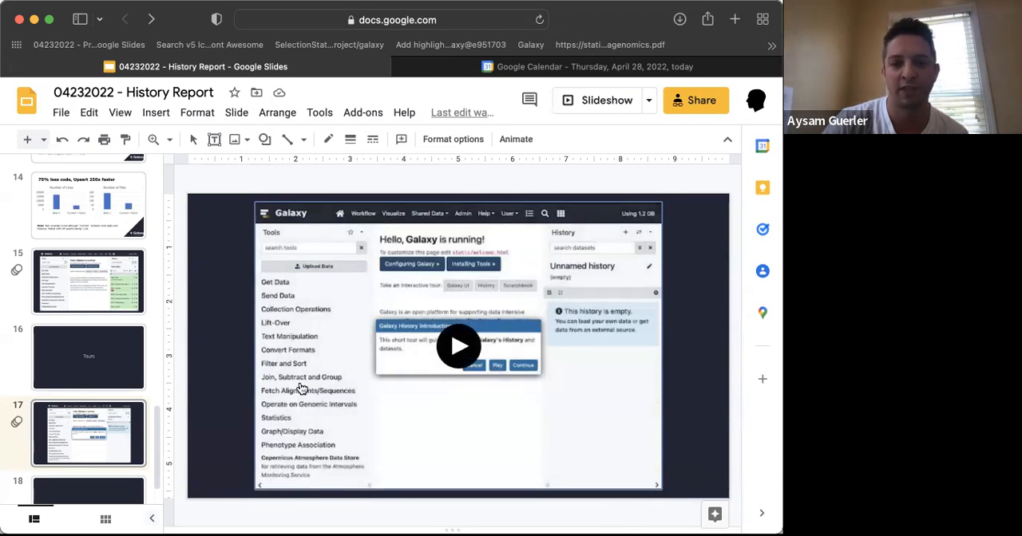
pyautogui.moveTo(88, 409)
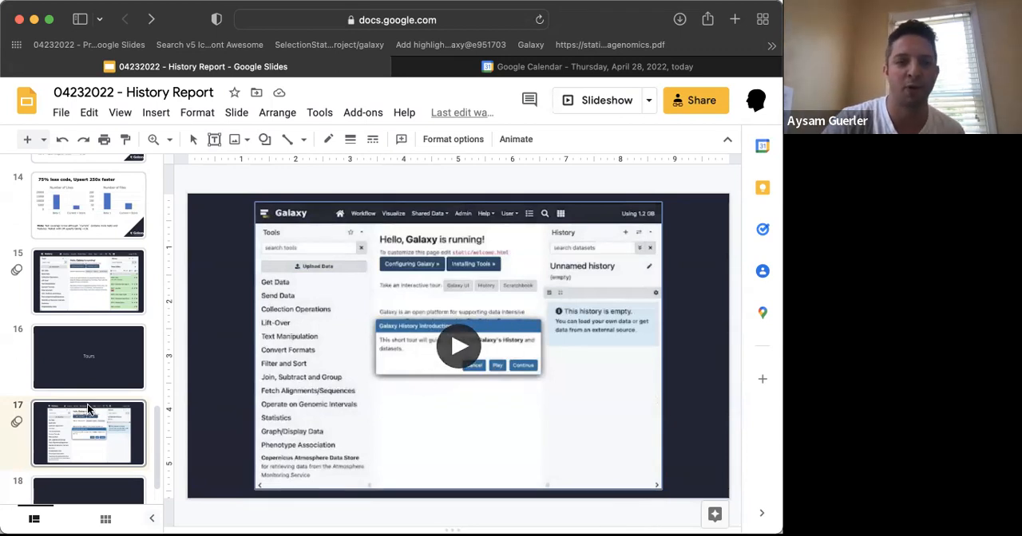
pyautogui.scroll(-3)
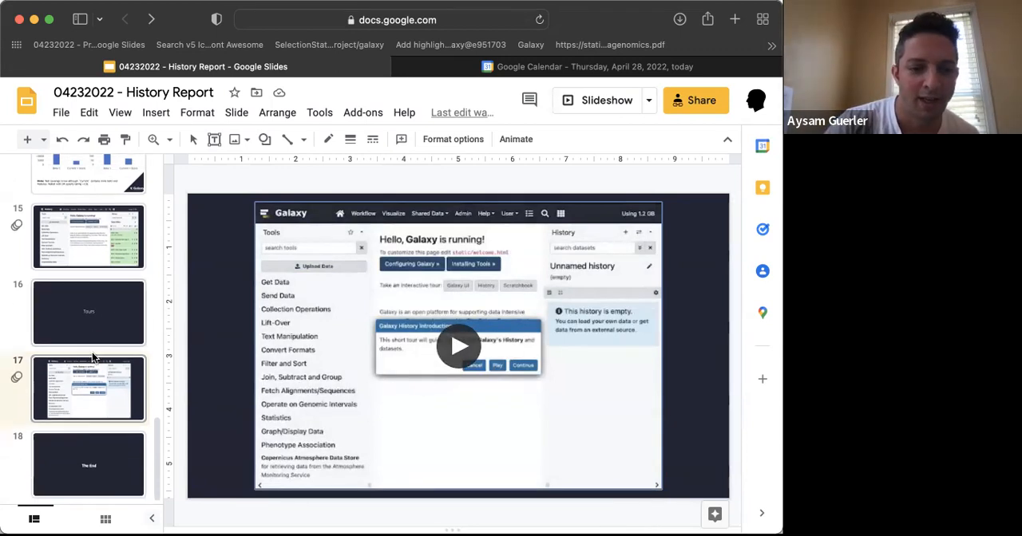
pyautogui.click(90, 465)
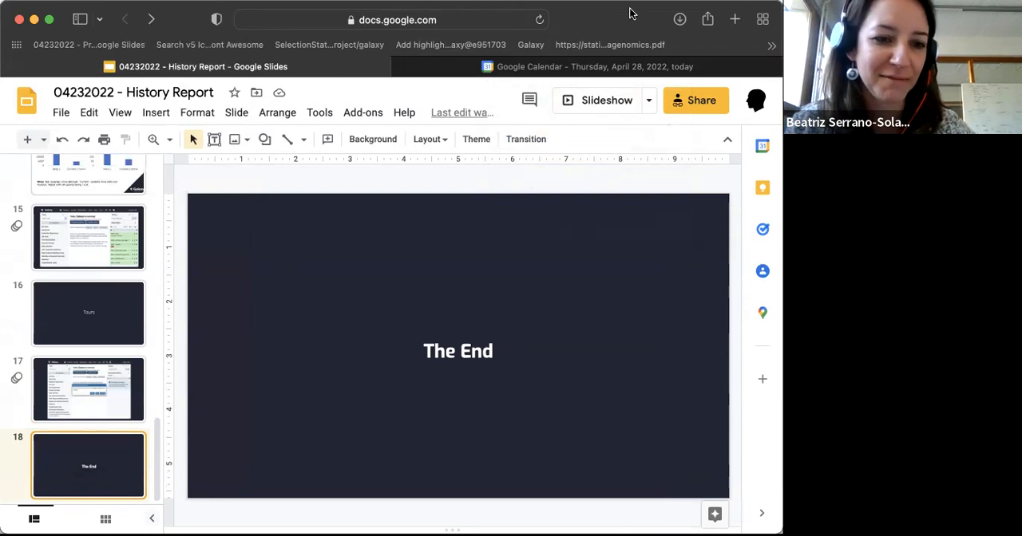
pyautogui.click(88, 390)
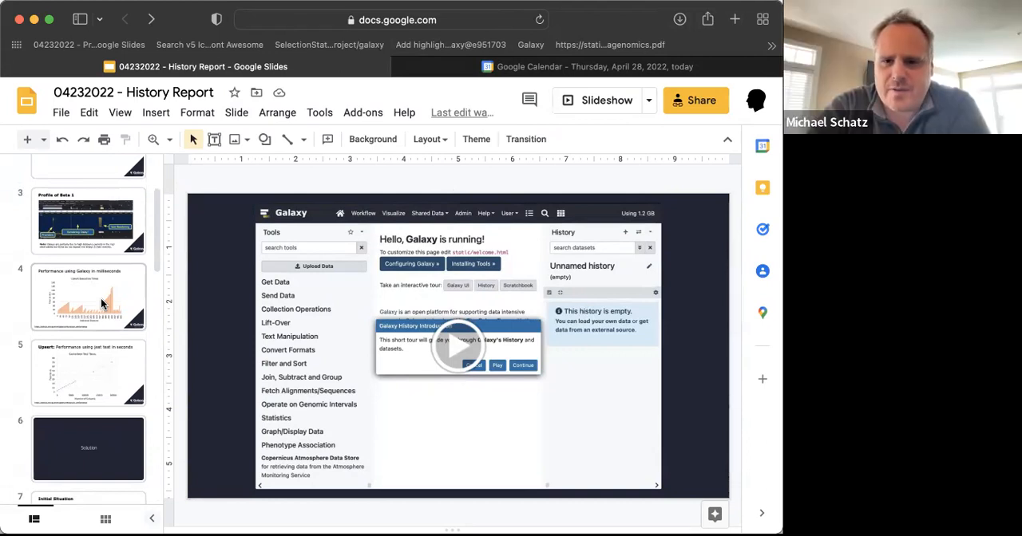
pyautogui.click(88, 297)
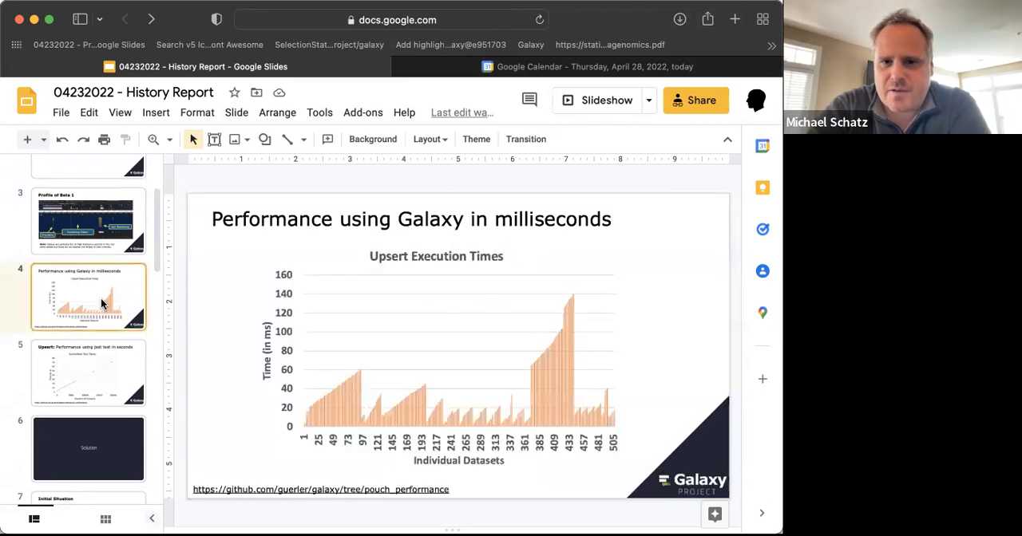
pyautogui.click(88, 374)
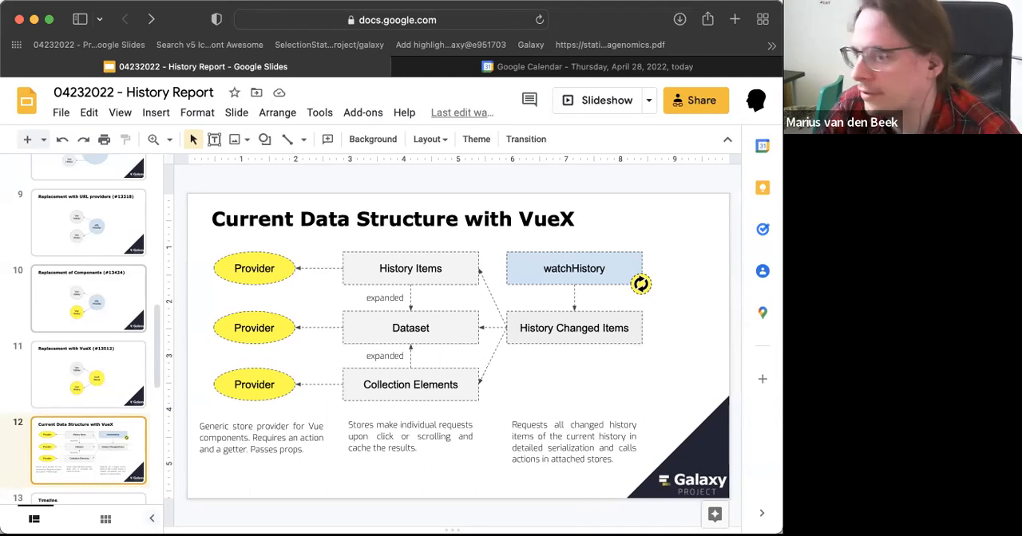
pyautogui.moveTo(330, 102)
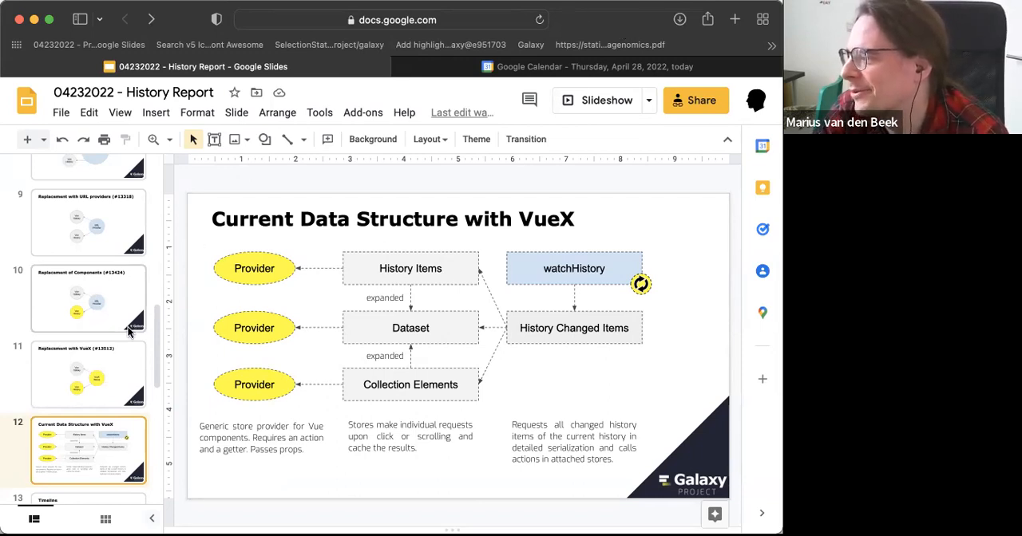
pyautogui.moveTo(565, 147)
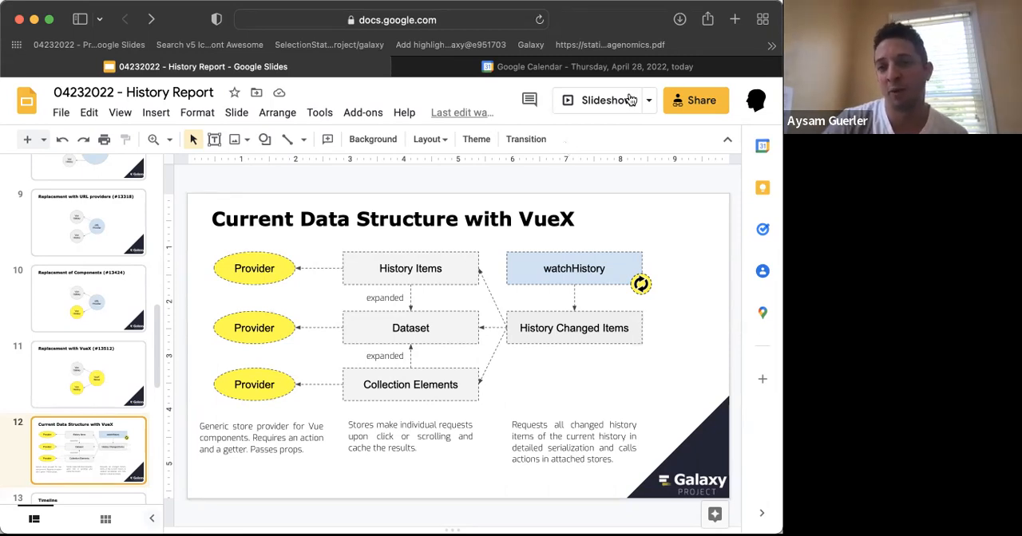
pyautogui.moveTo(609, 45)
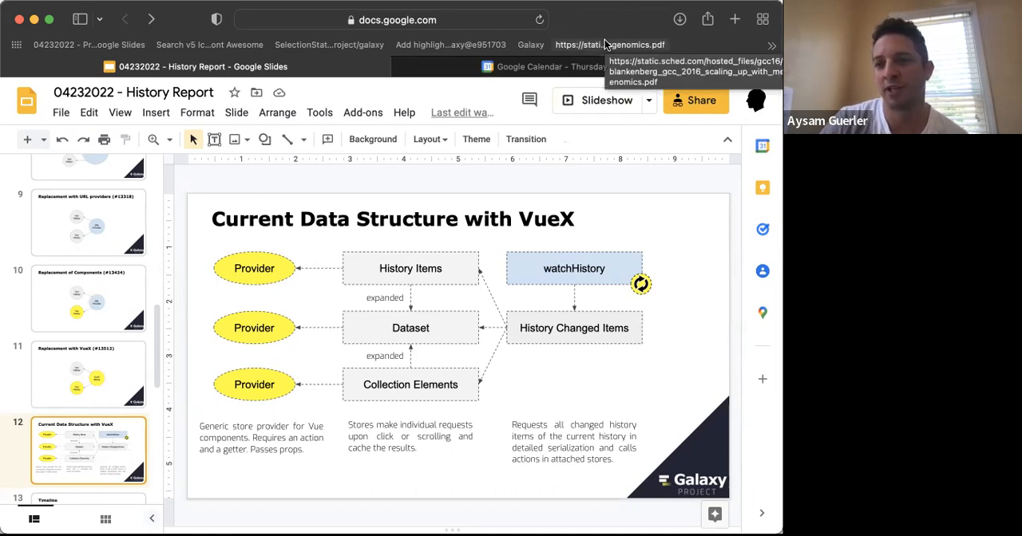
pyautogui.moveTo(646, 12)
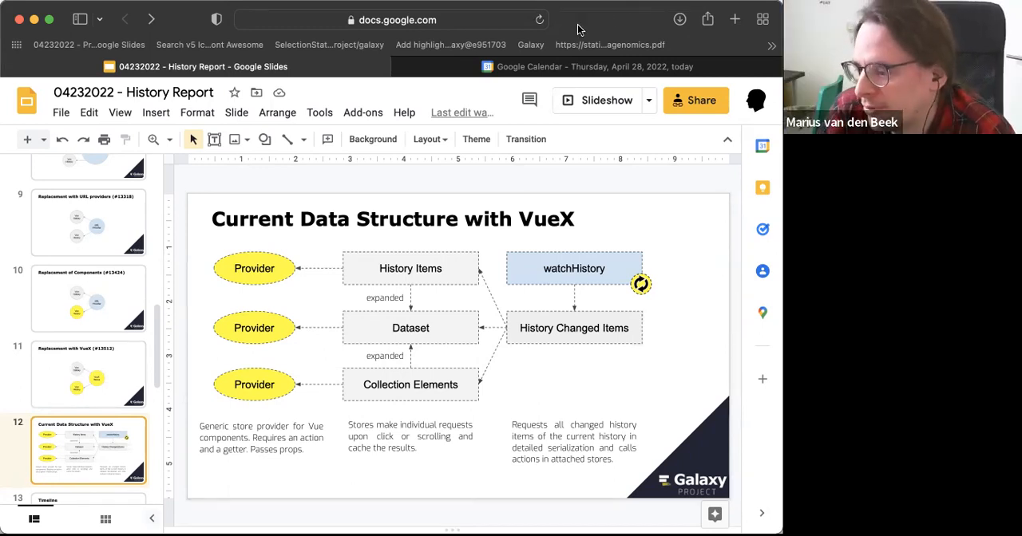
pyautogui.moveTo(115, 364)
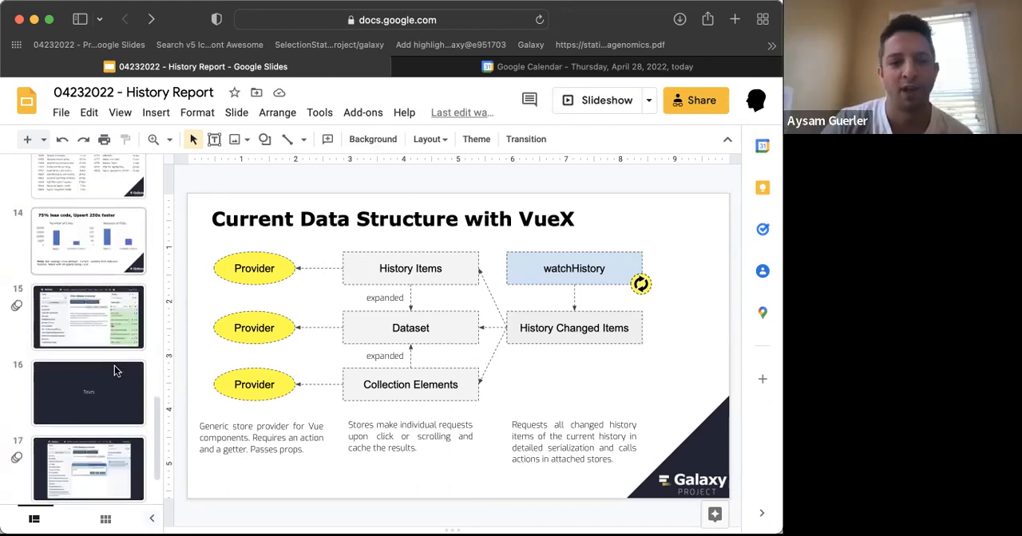
pyautogui.click(88, 316)
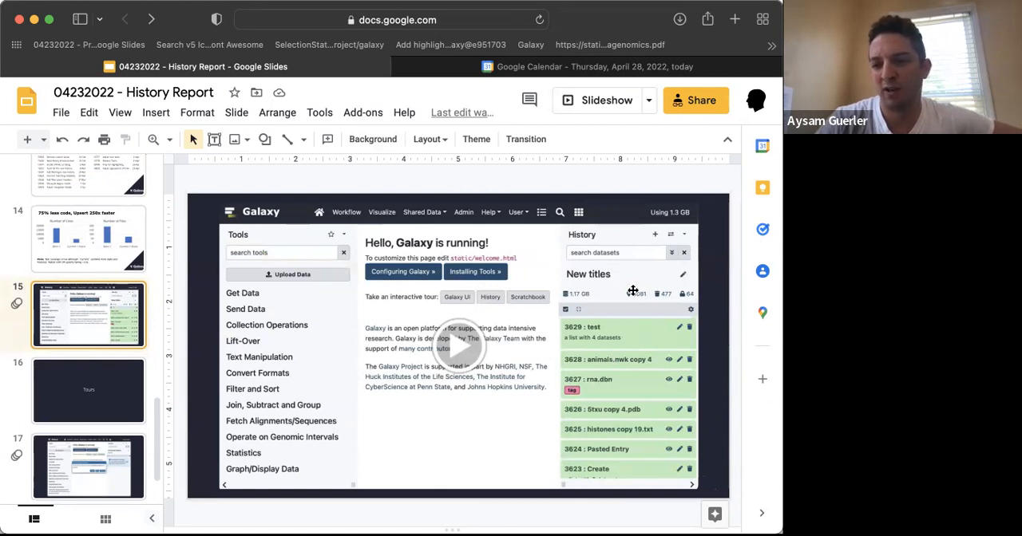
pyautogui.moveTo(629, 385)
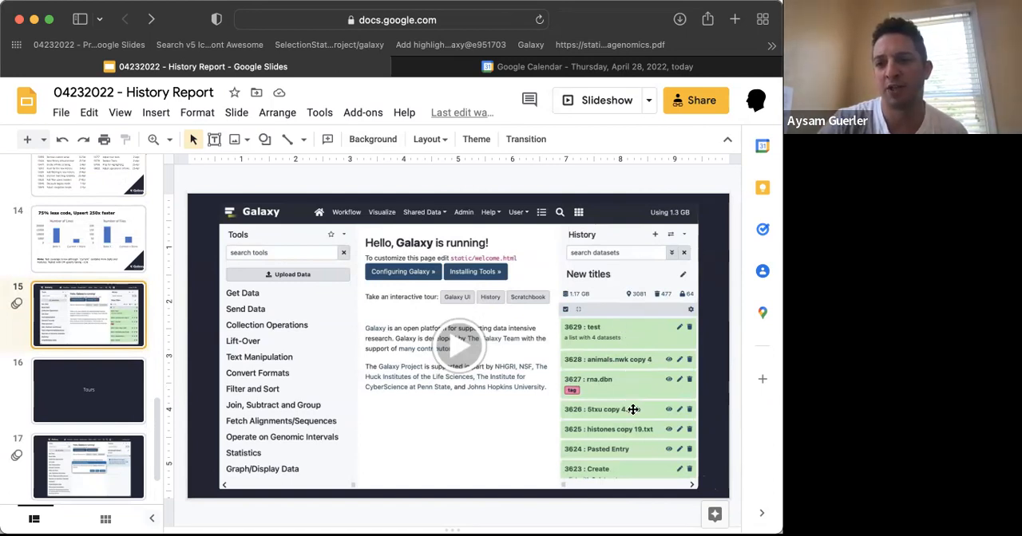
pyautogui.moveTo(626, 421)
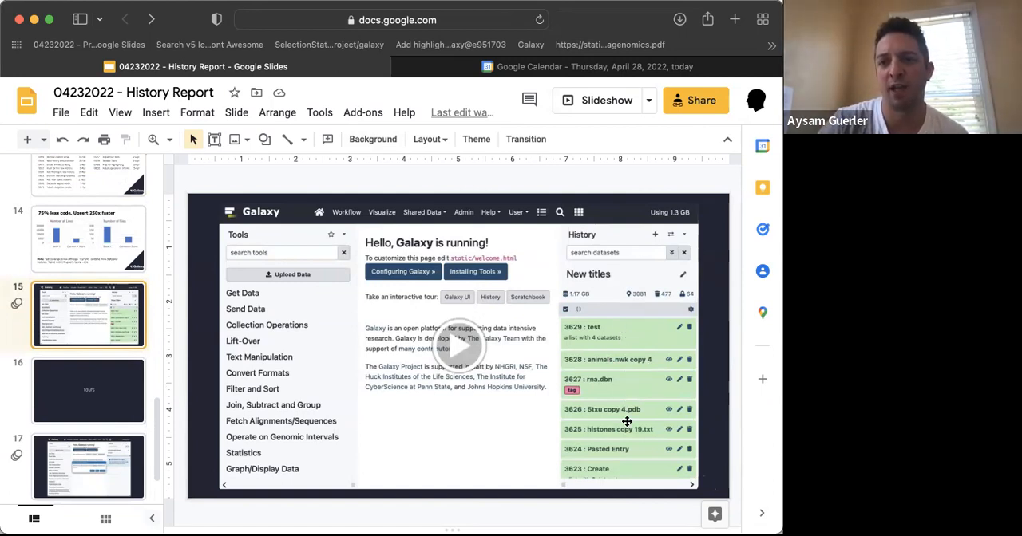